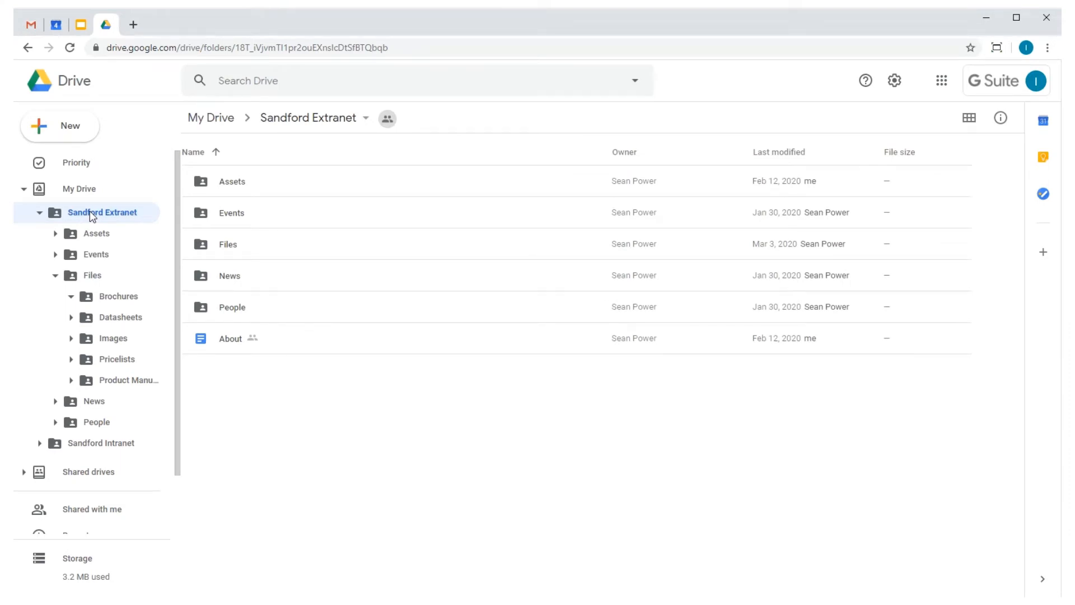
{"action": "mouse_move", "coordinate": [112, 276]}
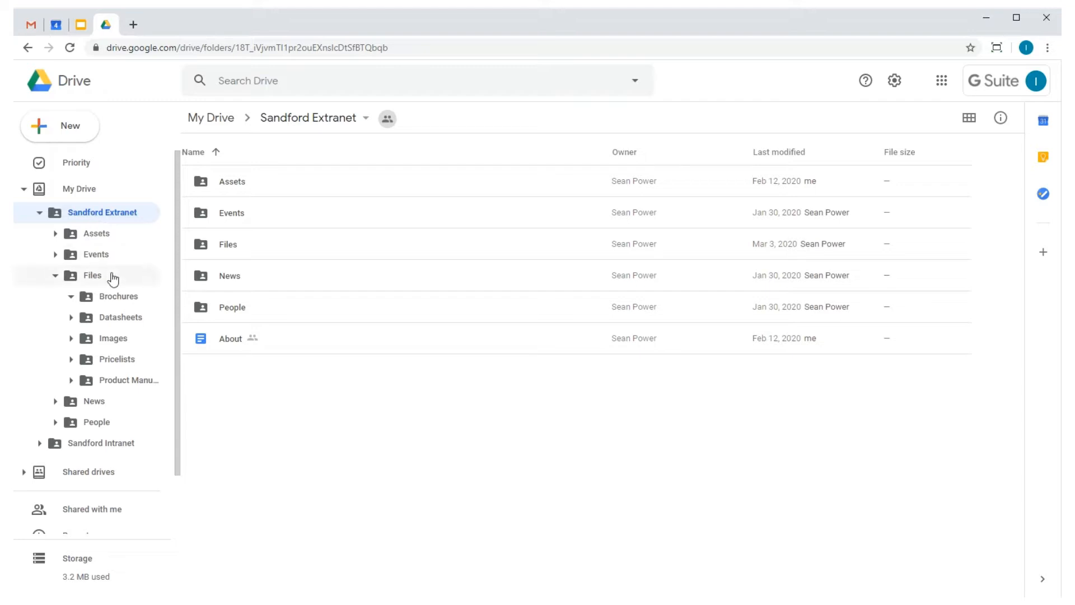
Step: Browse the Files and Brochures folders, then bring up the Sandford Extranet folder's options
{"action": "left_click", "coordinate": [92, 275]}
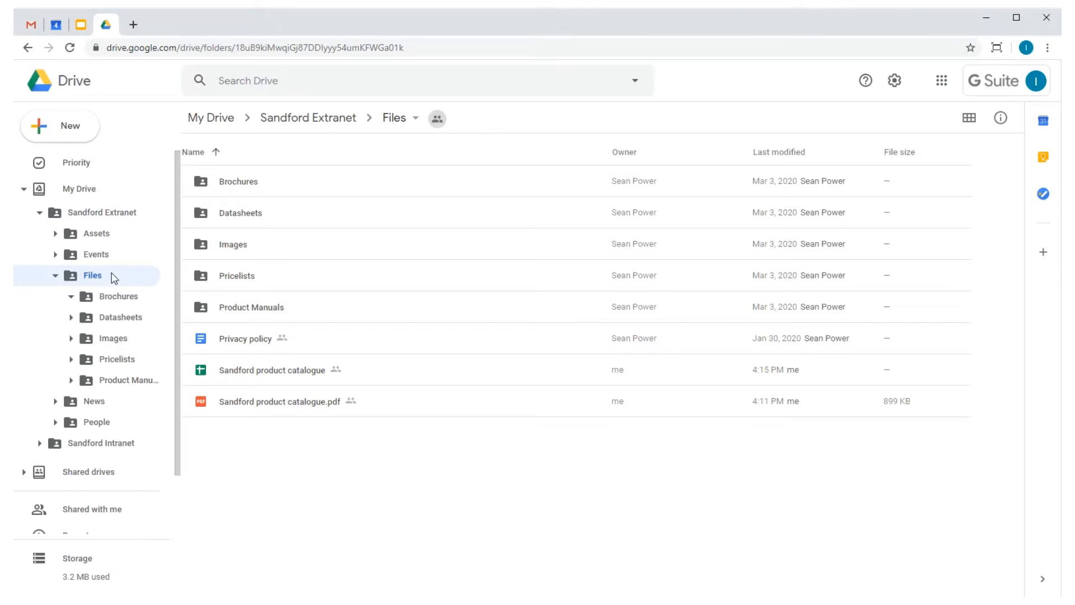
{"action": "left_click", "coordinate": [118, 297]}
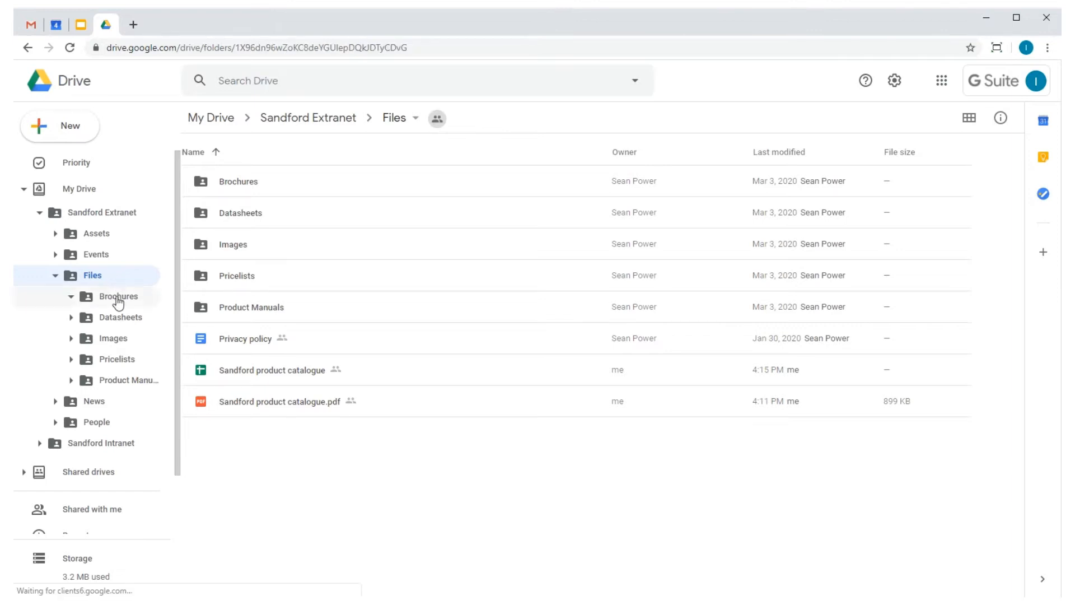
{"action": "left_click", "coordinate": [119, 297]}
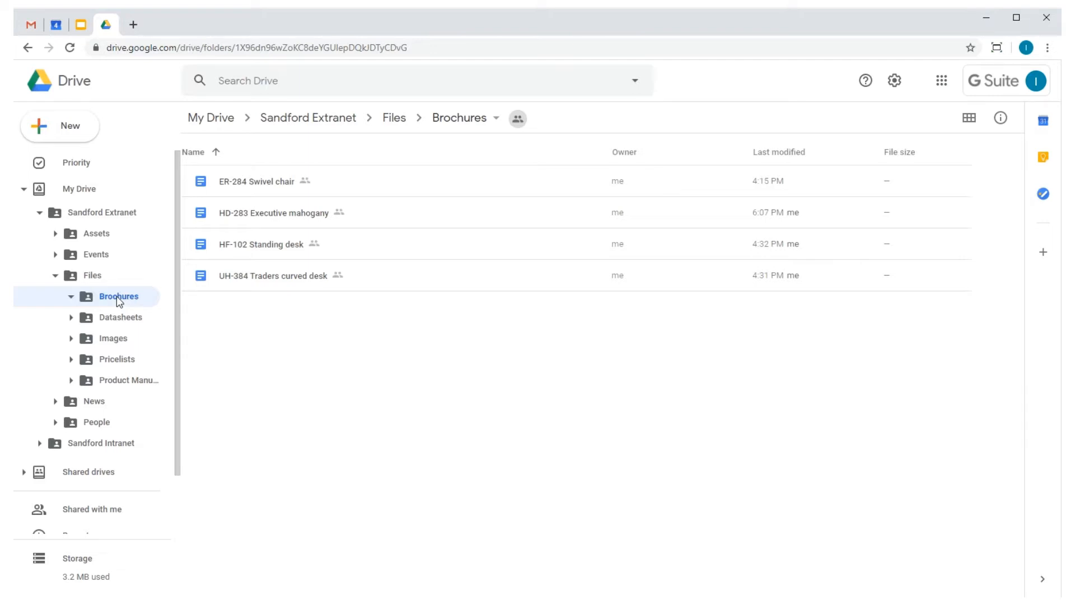
{"action": "left_click", "coordinate": [308, 118]}
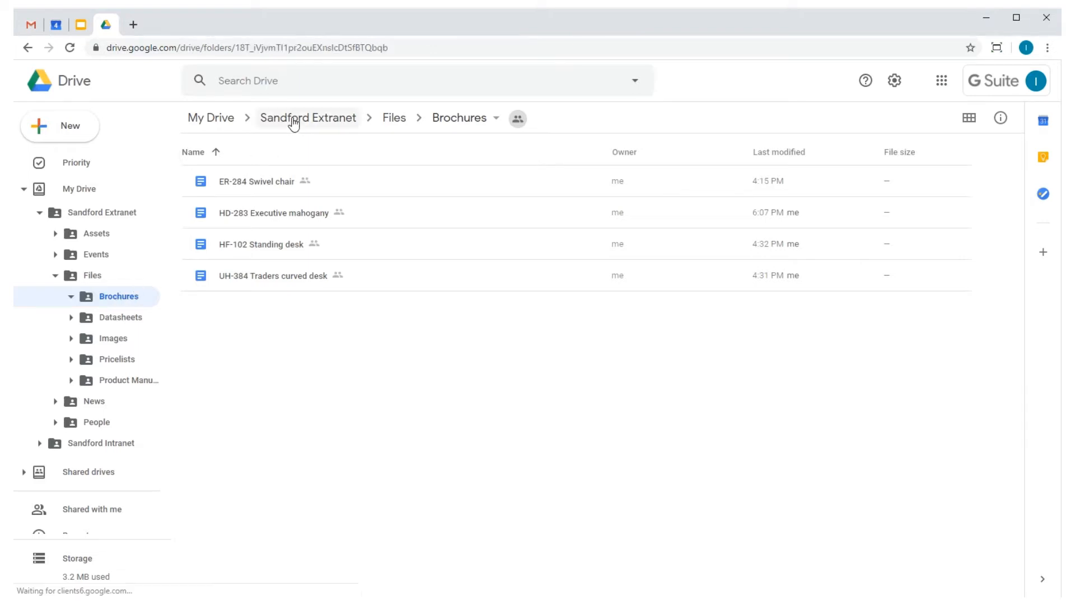
{"action": "left_click", "coordinate": [309, 118]}
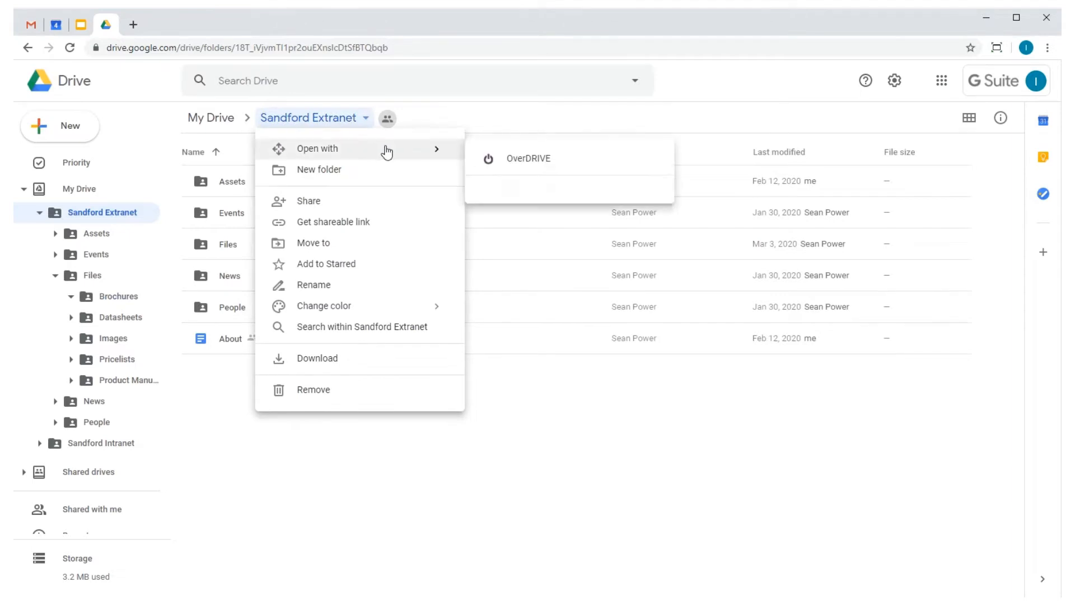
Step: Open the Sandford Extranet folder as an OverDRIVE site and sign in with Google
{"action": "left_click", "coordinate": [529, 158]}
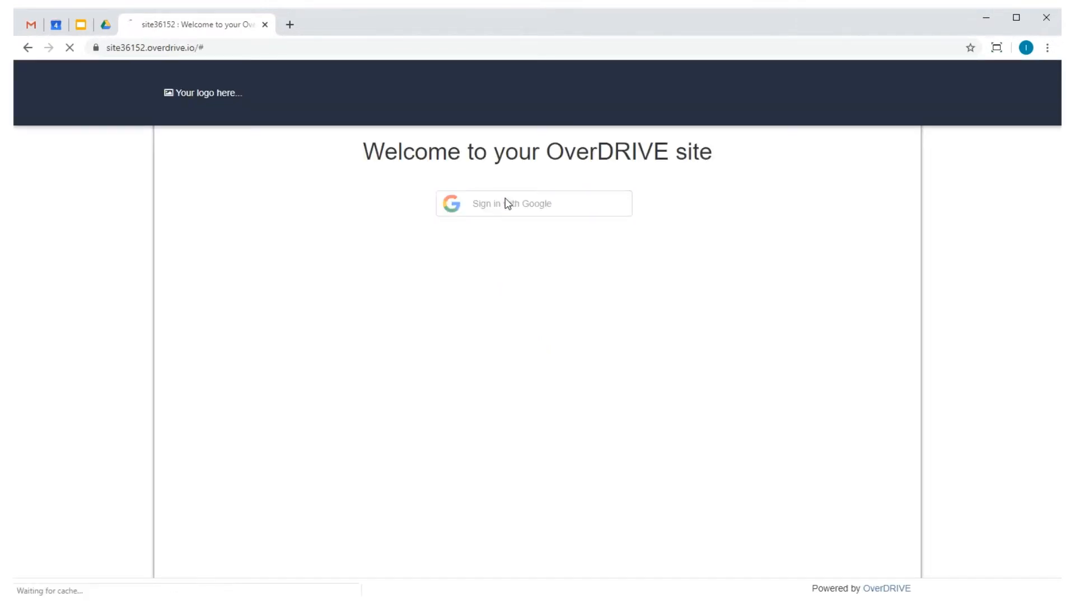
{"action": "left_click", "coordinate": [534, 203]}
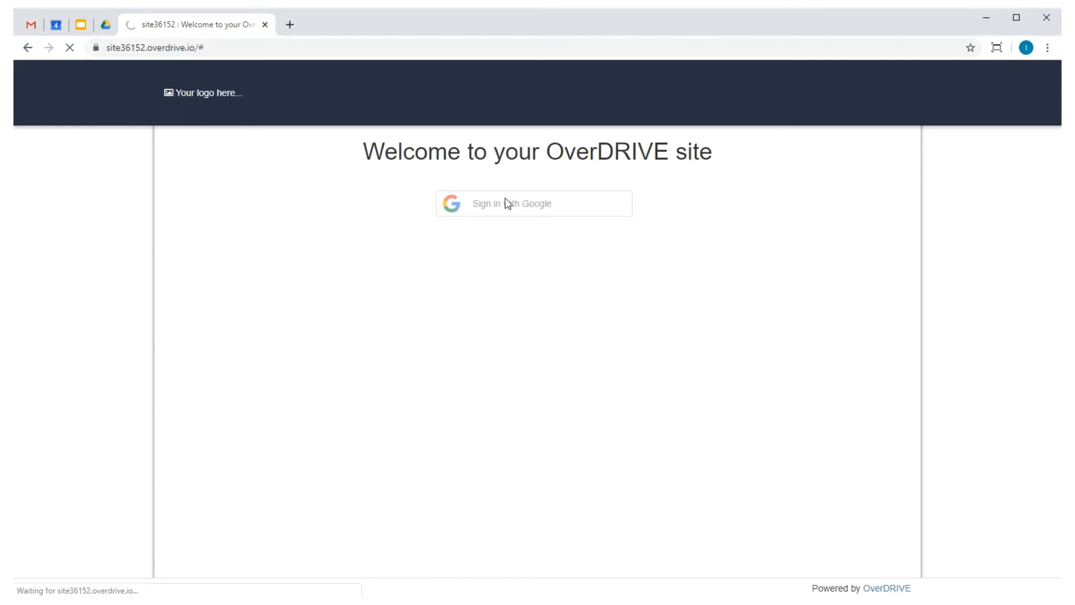
{"action": "left_click", "coordinate": [534, 203]}
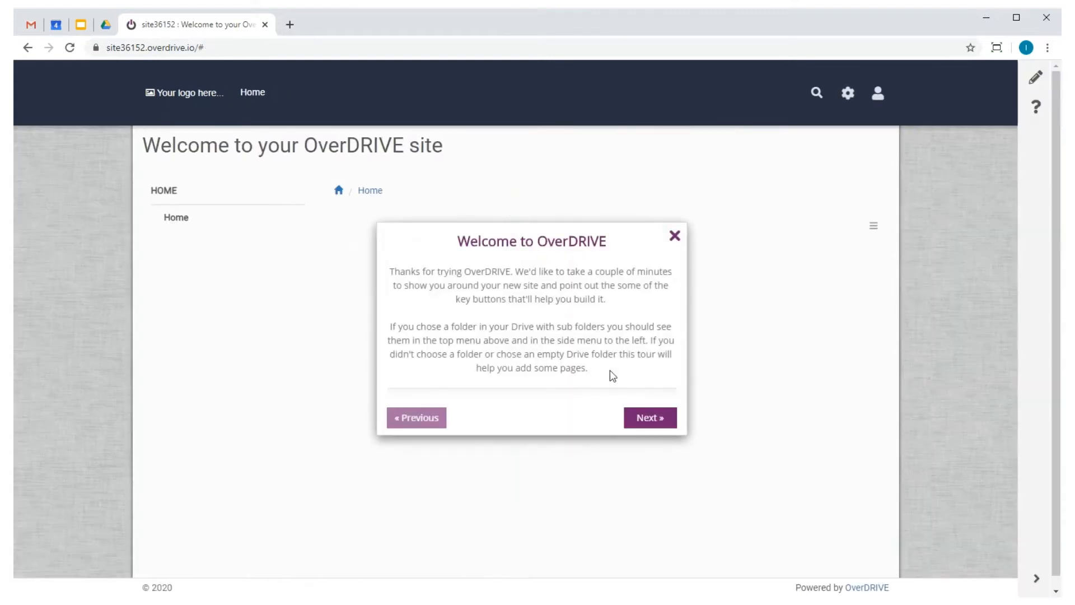
Step: Step through the welcome tour popups until the site home page appears
{"action": "left_click", "coordinate": [650, 418]}
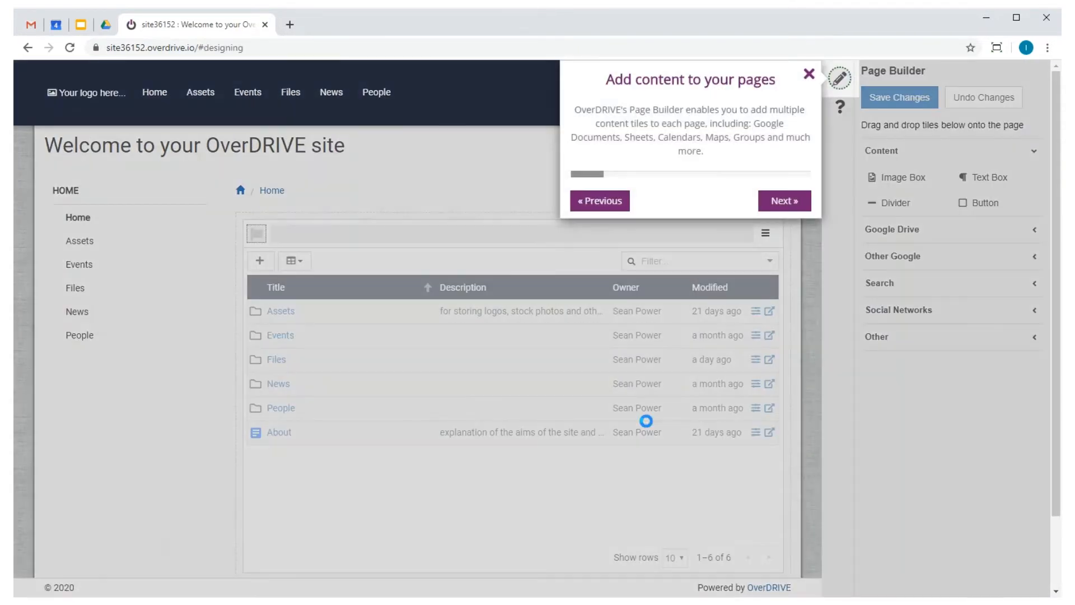
{"action": "left_click", "coordinate": [809, 73]}
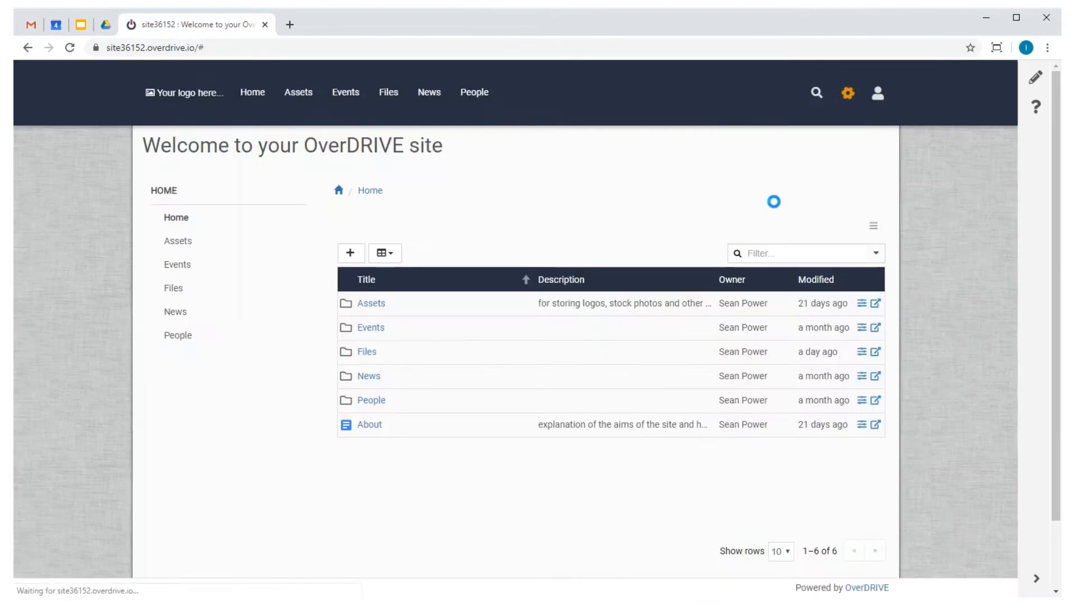
{"action": "left_click", "coordinate": [847, 93]}
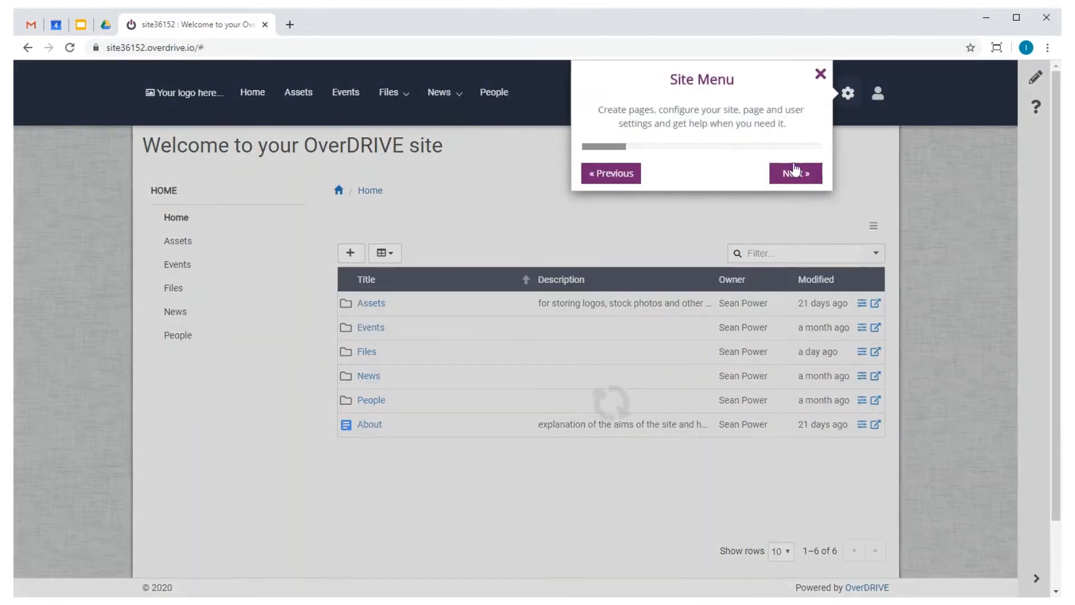
{"action": "left_click", "coordinate": [820, 73]}
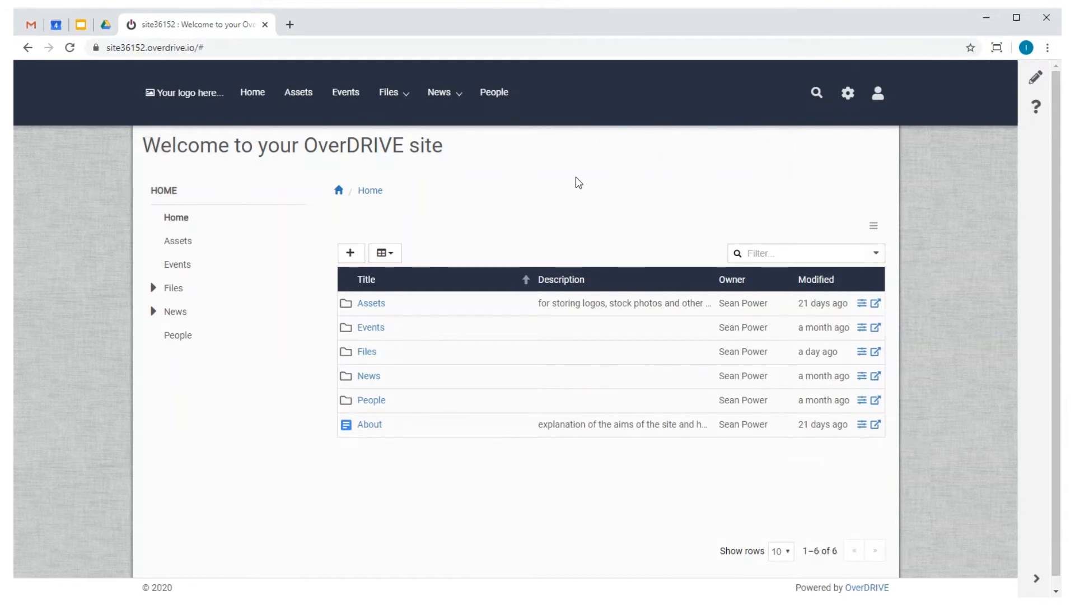
Step: Go to the site's Files section and open the Brochures page
{"action": "left_click", "coordinate": [439, 92]}
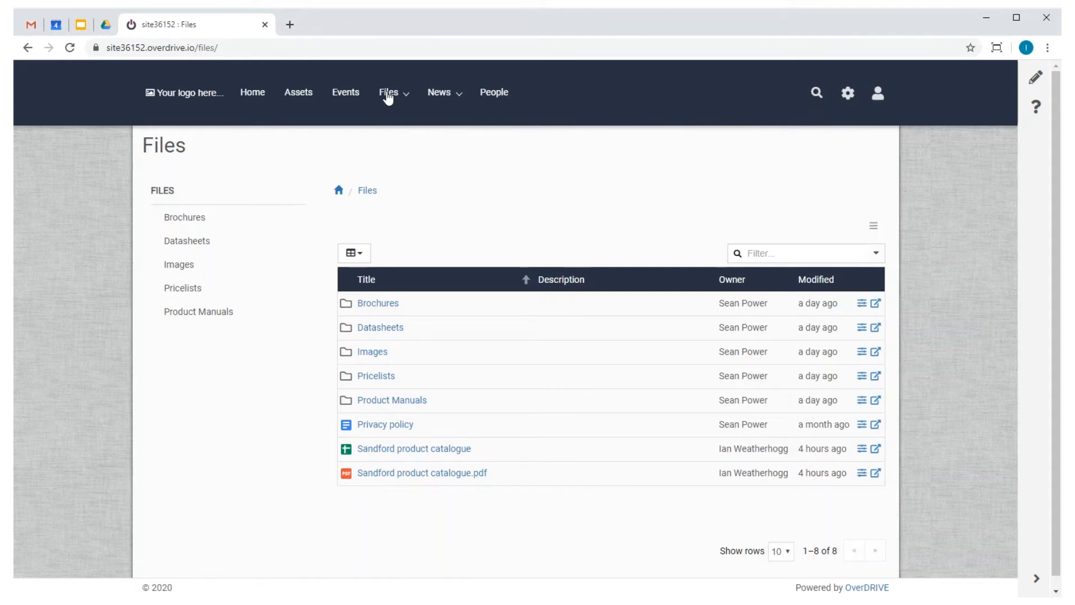
{"action": "left_click", "coordinate": [184, 218]}
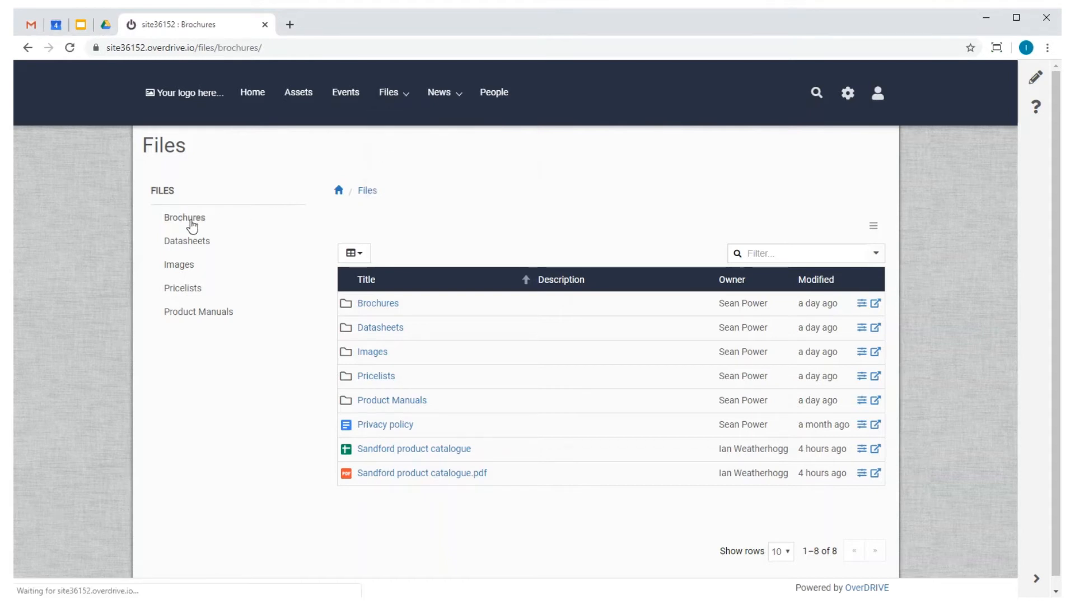
{"action": "left_click", "coordinate": [184, 217]}
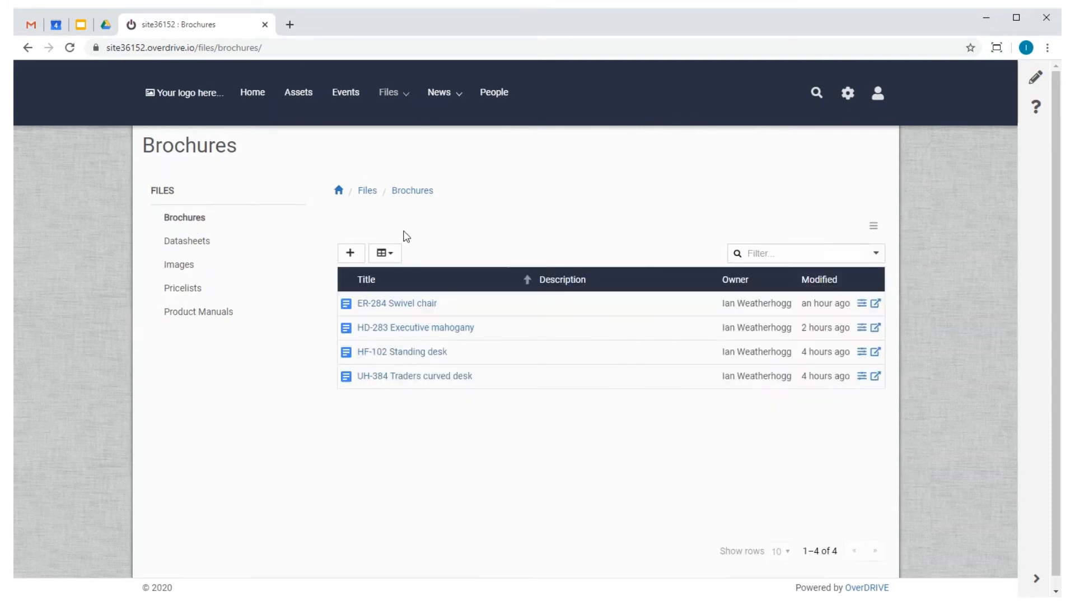
Step: Set the Brochures folder tile to Blog view, 2 columns, with embedded documents
{"action": "left_click", "coordinate": [1036, 77]}
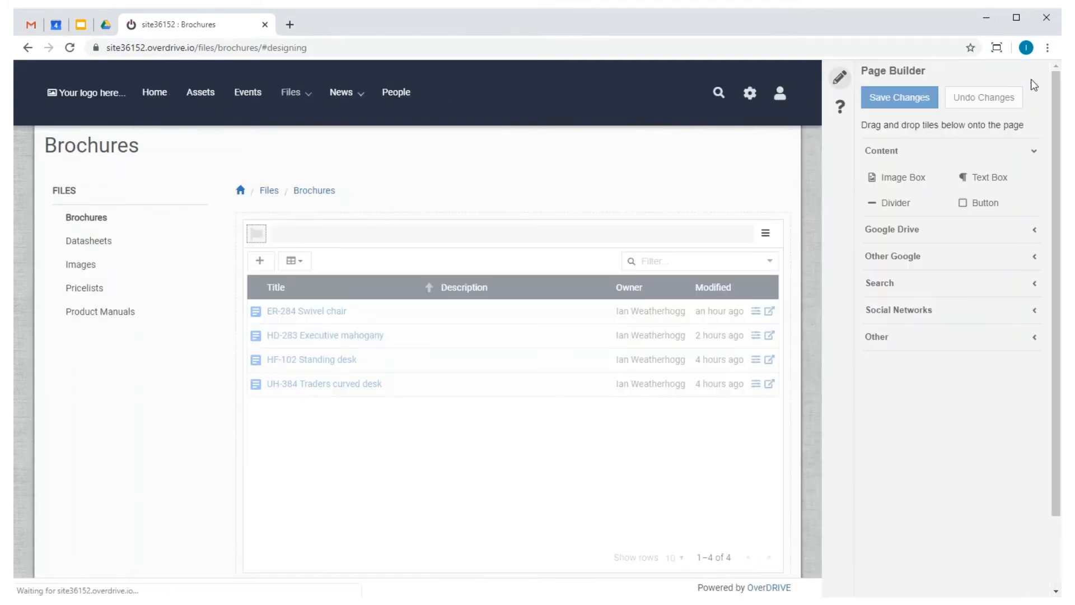
{"action": "mouse_move", "coordinate": [713, 233]}
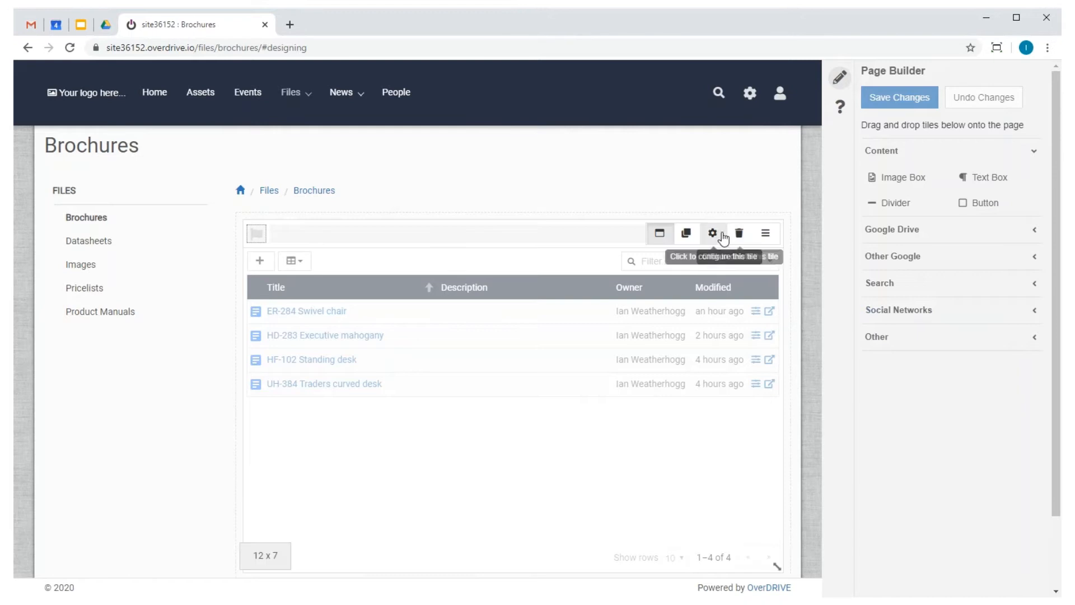
{"action": "left_click", "coordinate": [713, 233]}
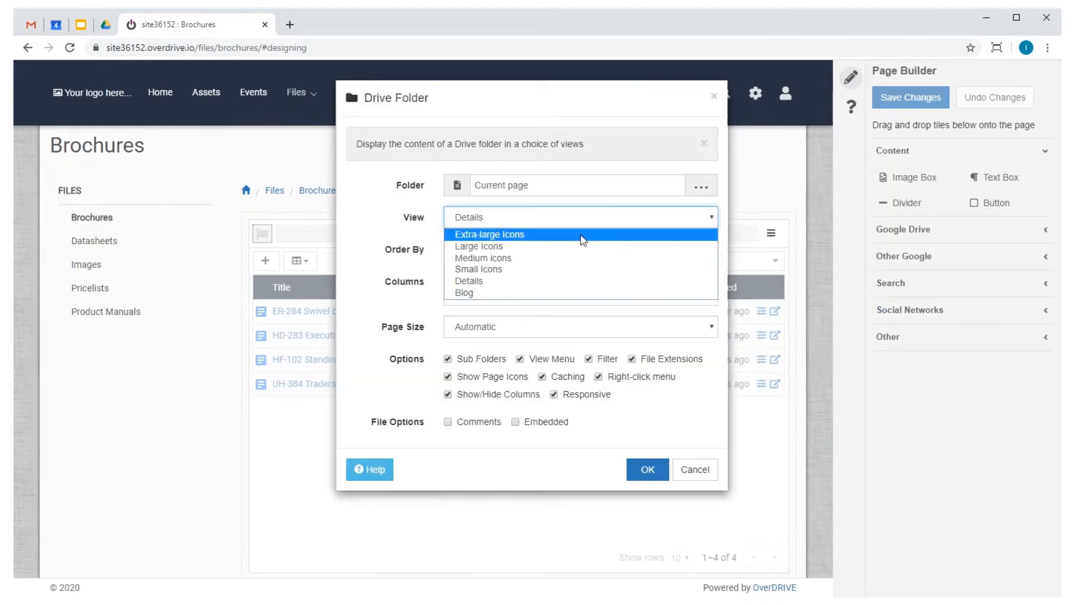
{"action": "left_click", "coordinate": [463, 292]}
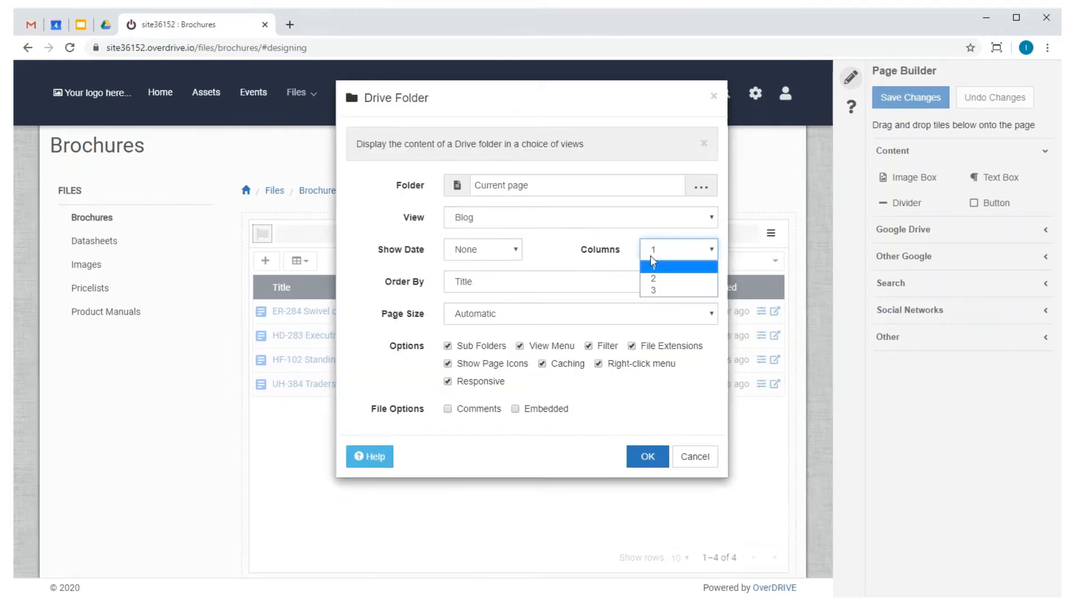
{"action": "left_click", "coordinate": [653, 277]}
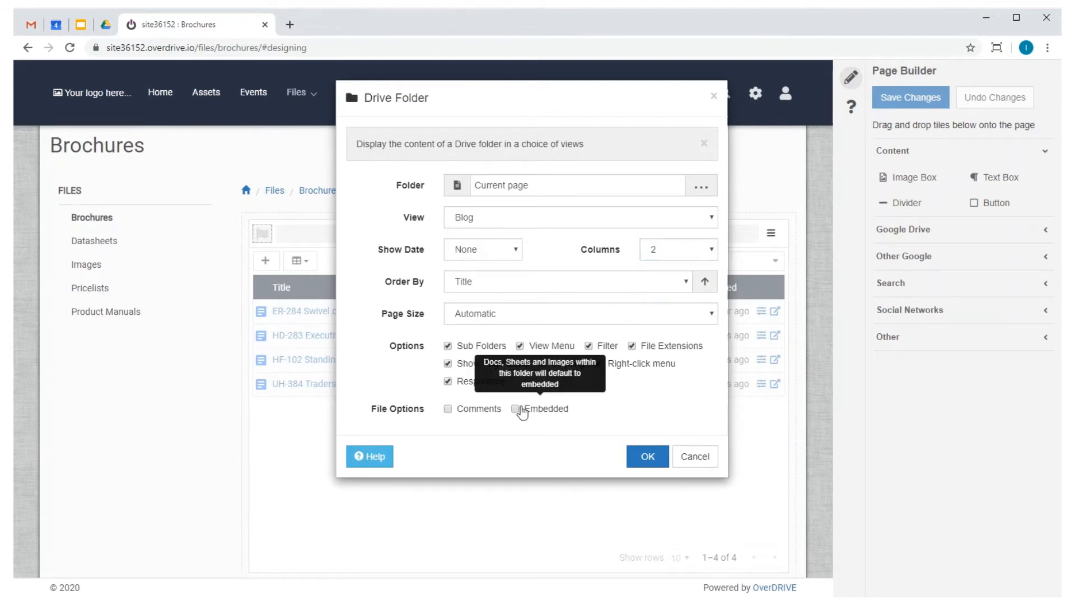
{"action": "left_click", "coordinate": [647, 456]}
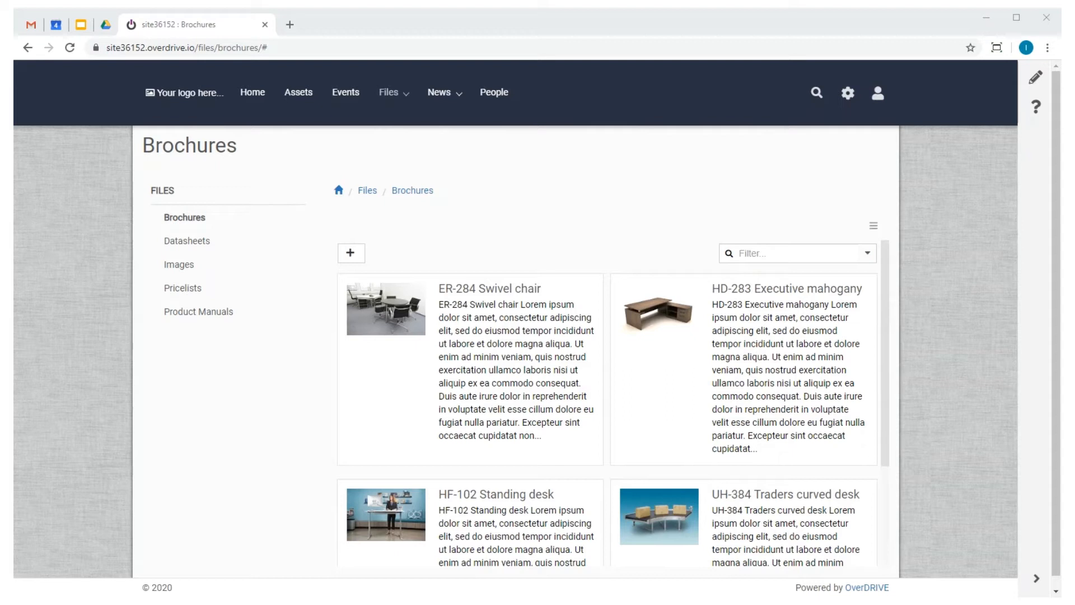
{"action": "mouse_move", "coordinate": [351, 256]}
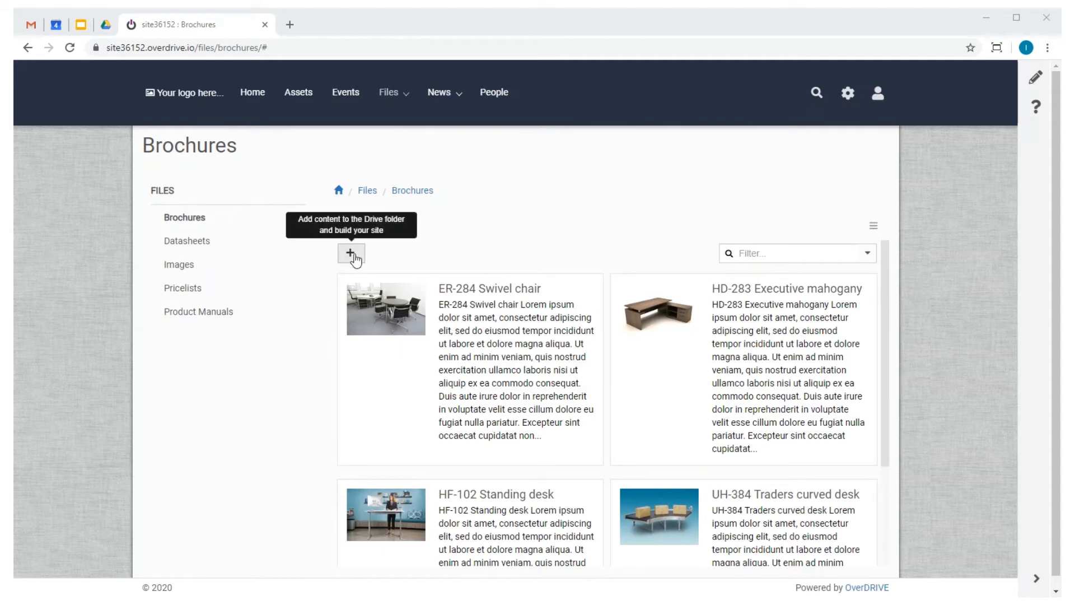
Step: Open the ER-284 brochure, move to HD-283 Executive mahogany and show it embedded
{"action": "left_click", "coordinate": [351, 254]}
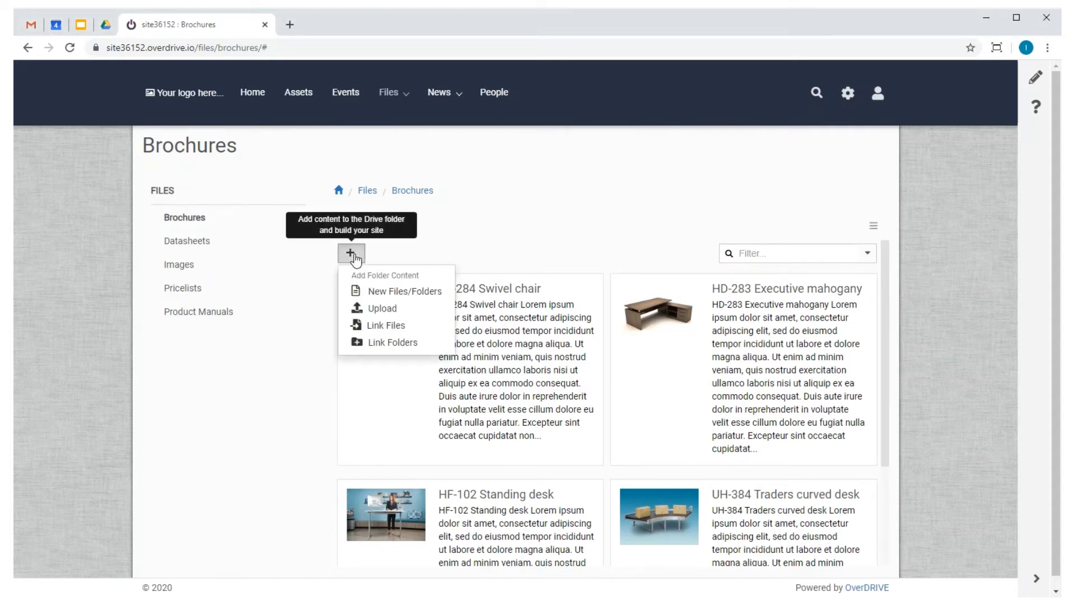
{"action": "left_click", "coordinate": [497, 289]}
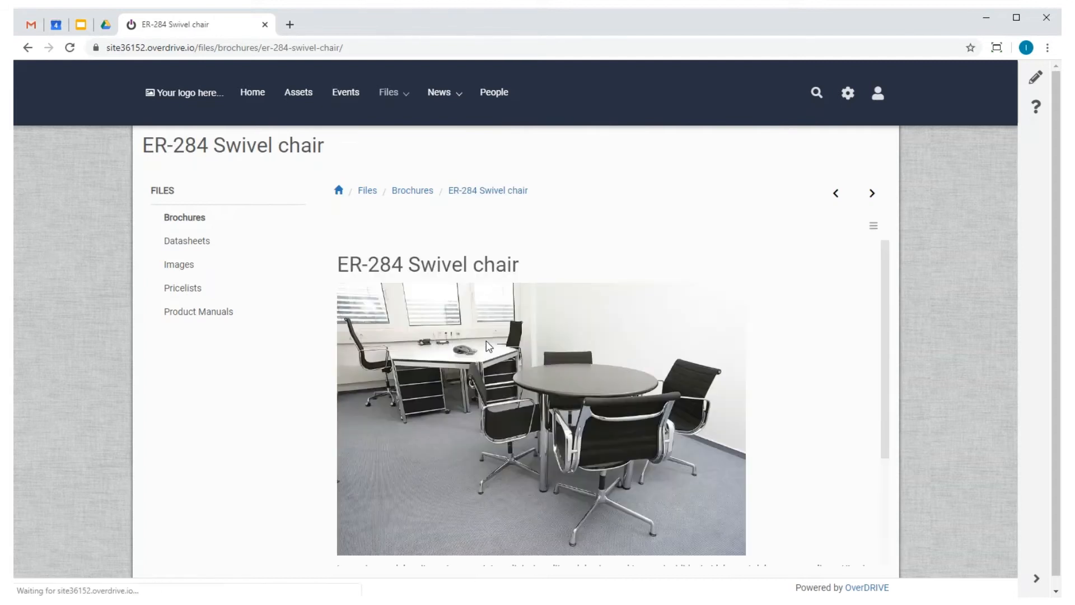
{"action": "left_click", "coordinate": [872, 192]}
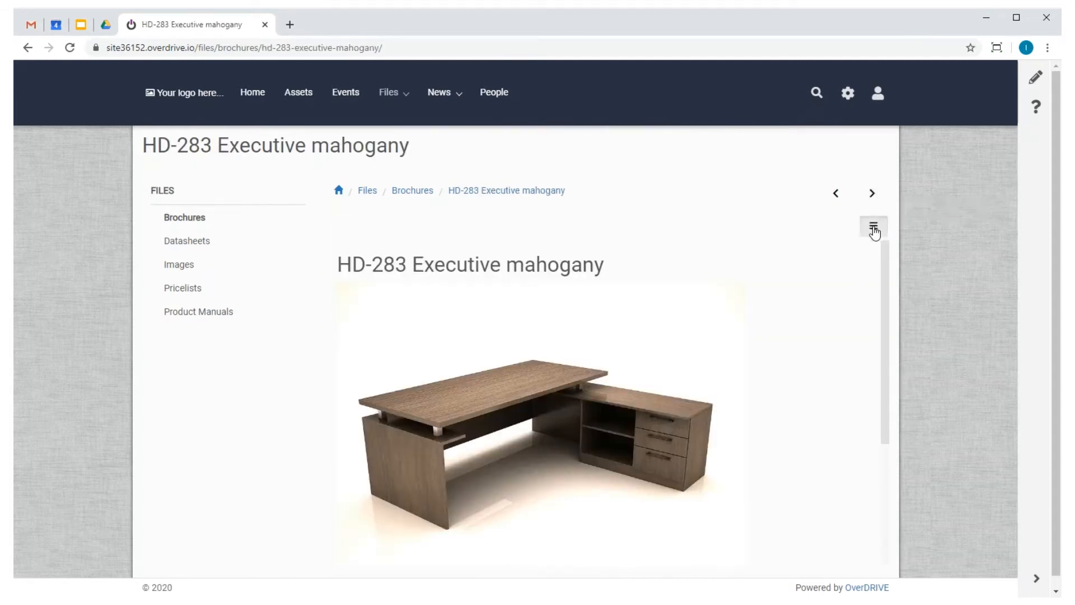
{"action": "left_click", "coordinate": [873, 226]}
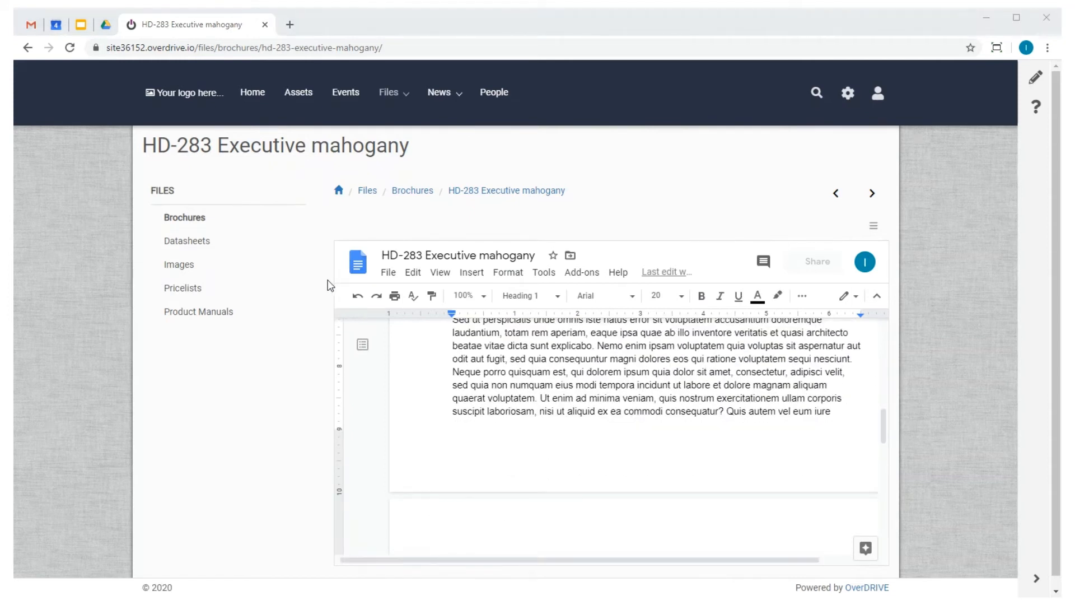
{"action": "left_click", "coordinate": [339, 190]}
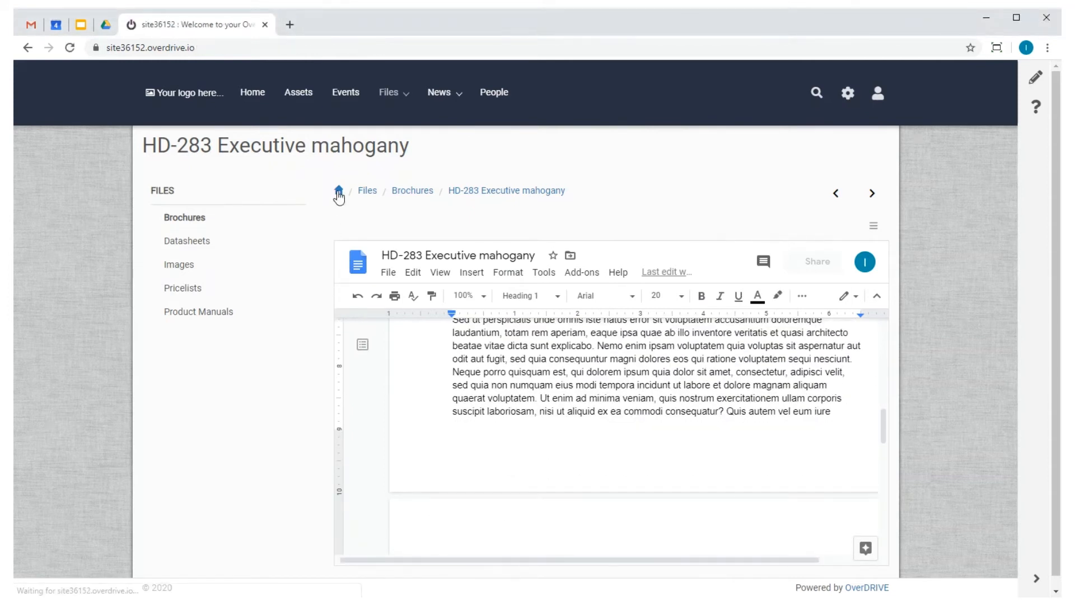
Step: Apply the White Cotton template in the Template Designer and save it
{"action": "left_click", "coordinate": [338, 190]}
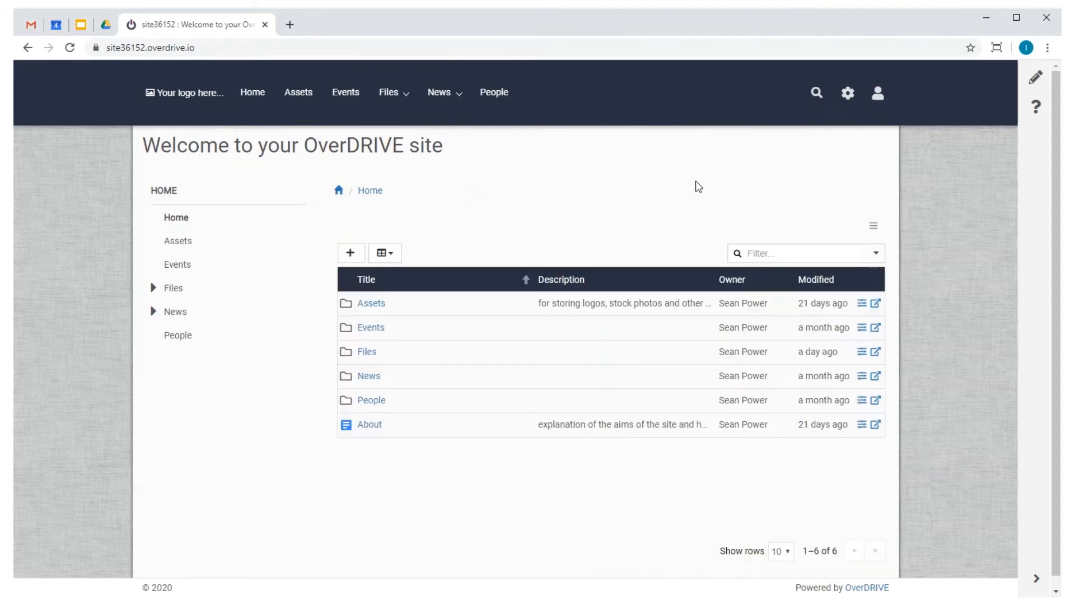
{"action": "left_click", "coordinate": [848, 93]}
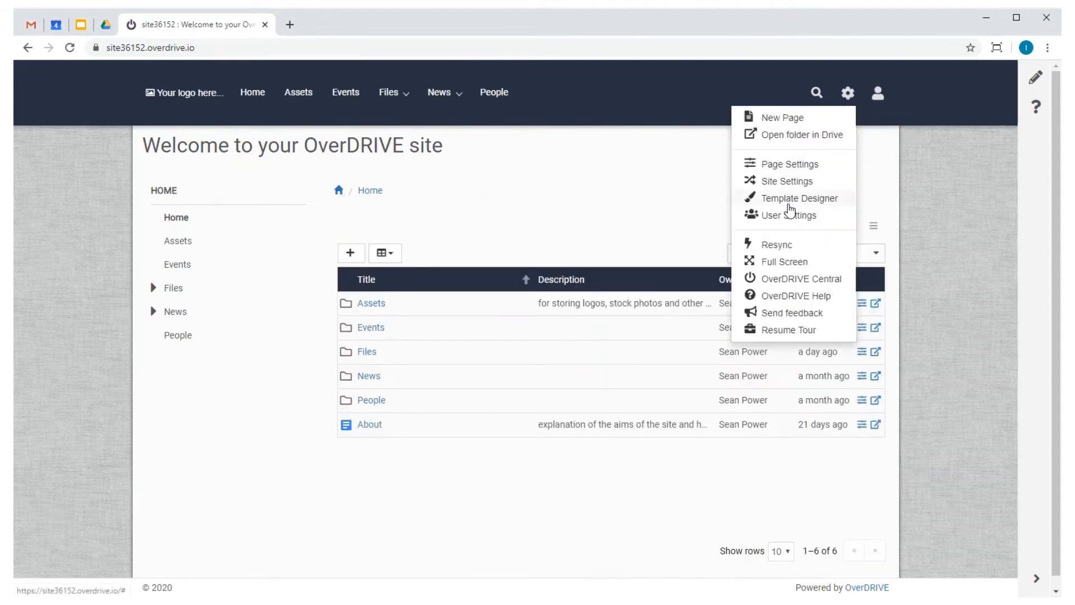
{"action": "left_click", "coordinate": [800, 198]}
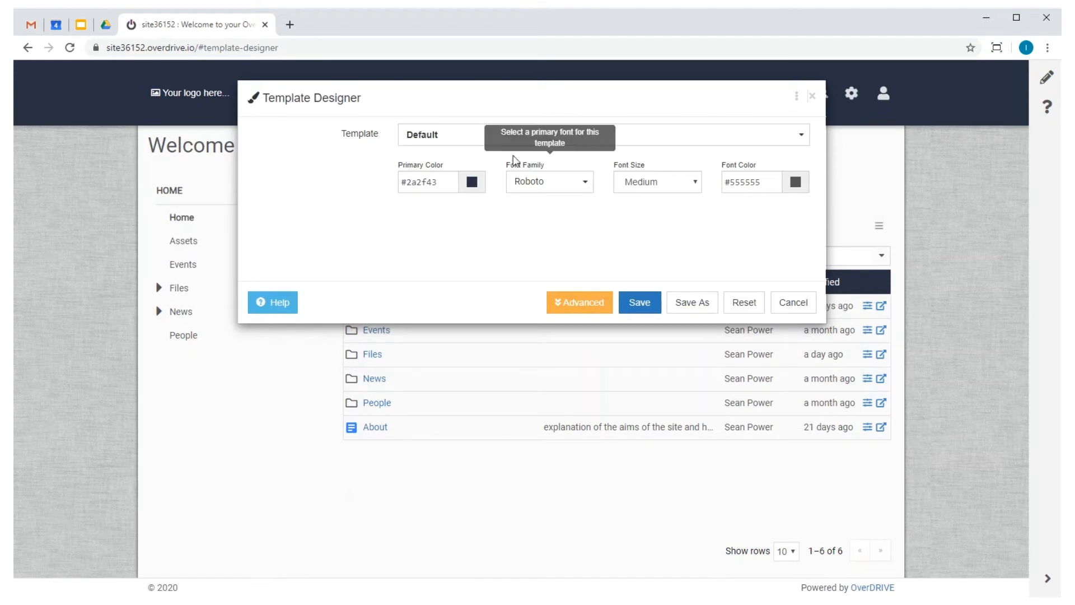
{"action": "left_click", "coordinate": [600, 135]}
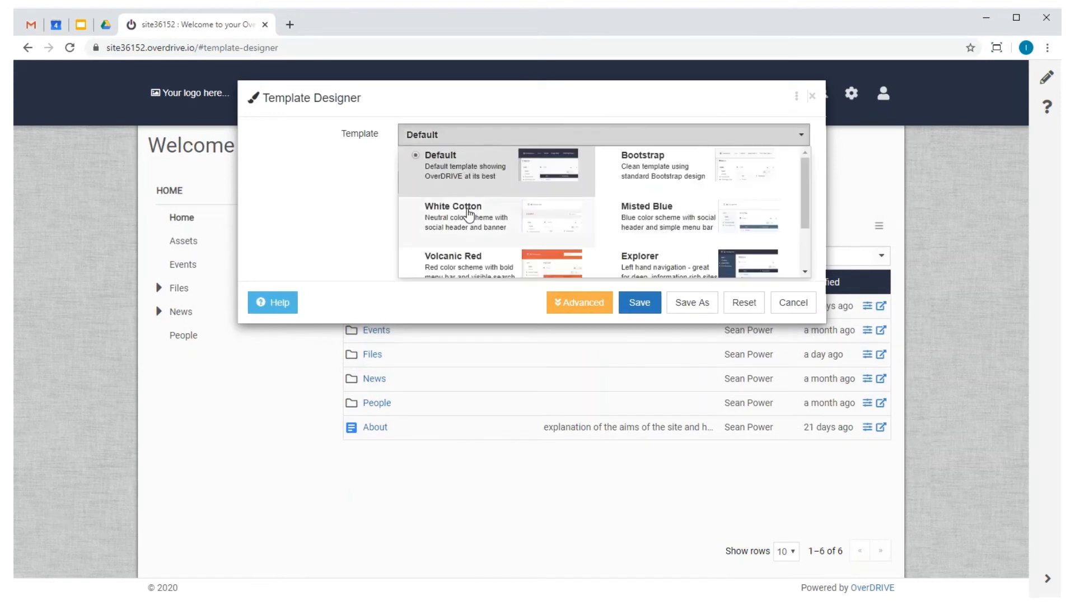
{"action": "left_click", "coordinate": [453, 212]}
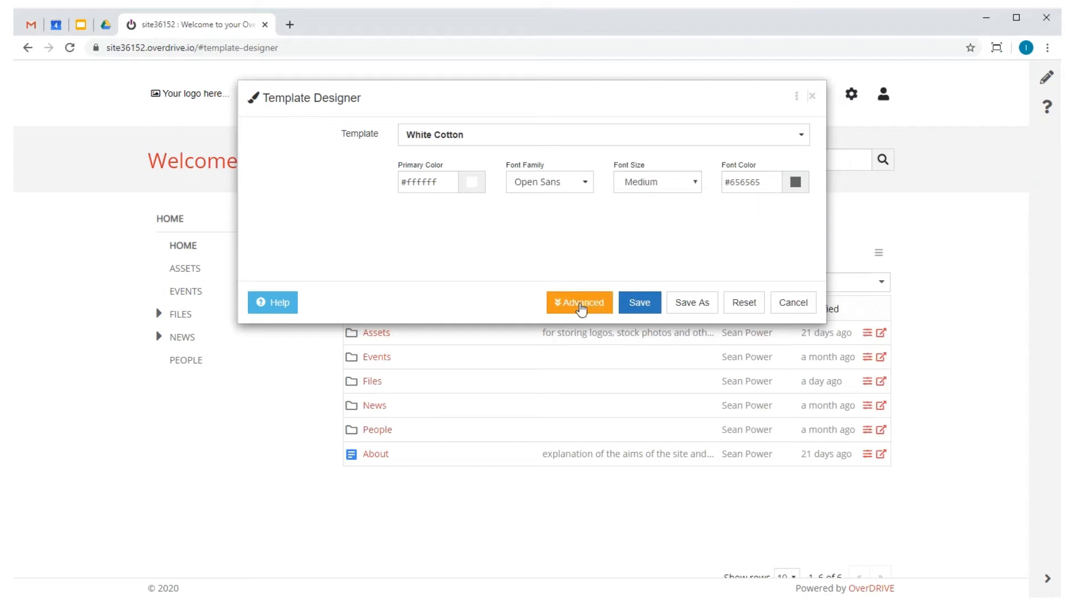
{"action": "left_click", "coordinate": [580, 303]}
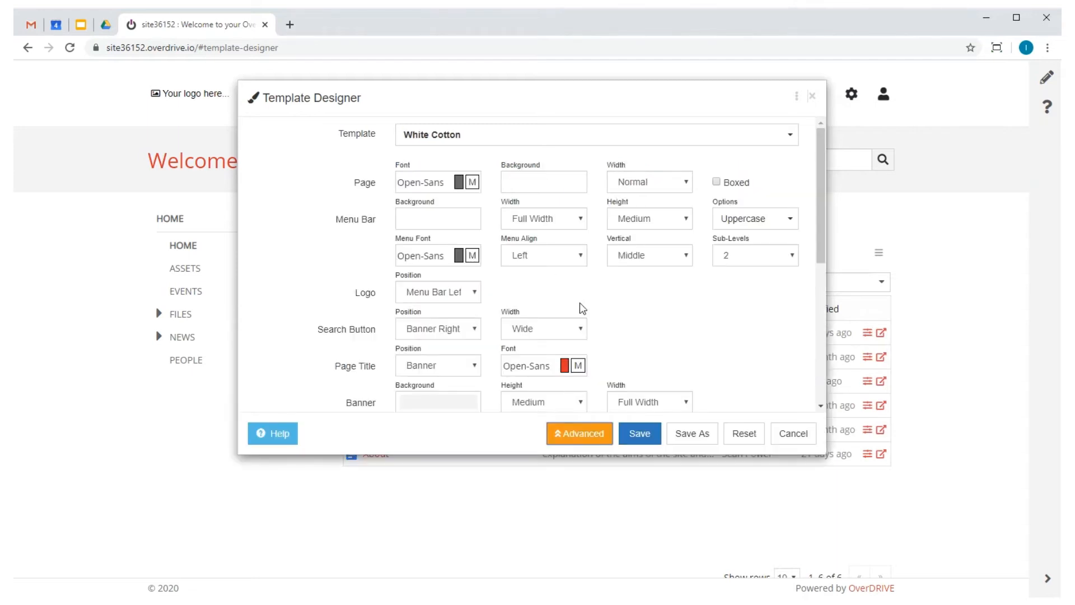
{"action": "scroll", "scroll_direction": "down", "scroll_amount": 3}
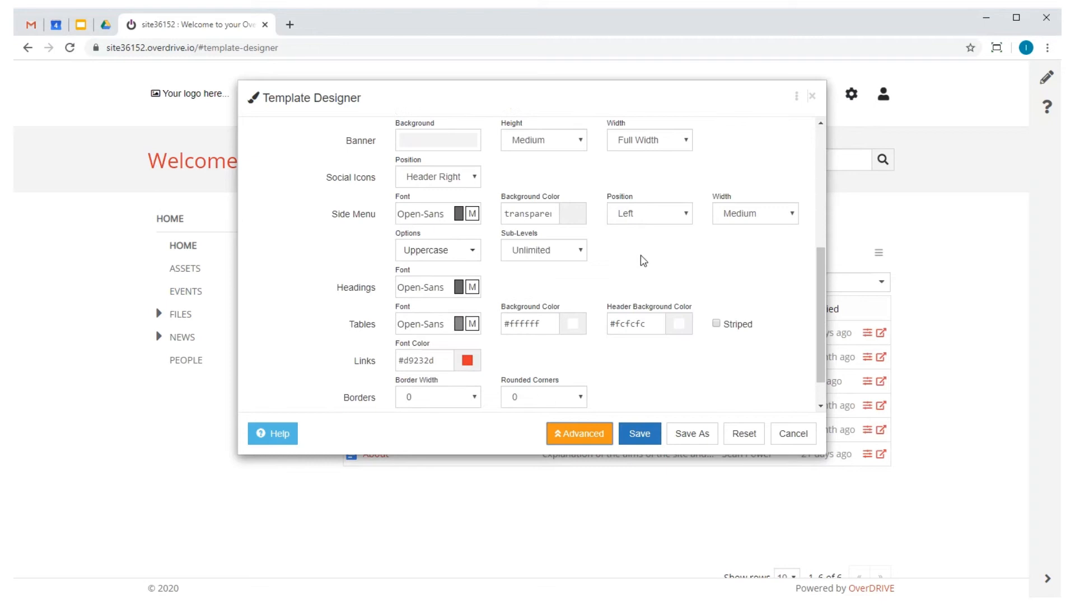
{"action": "left_click", "coordinate": [649, 213]}
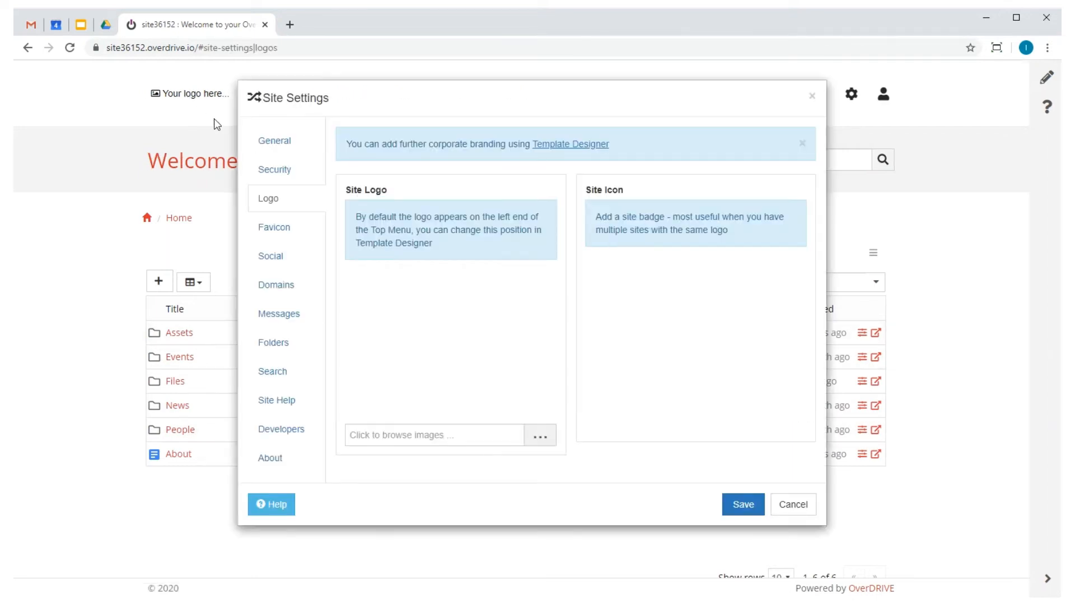
Step: Choose 'Sandford logo - trees.png' from Assets as the site logo
{"action": "left_click", "coordinate": [433, 435]}
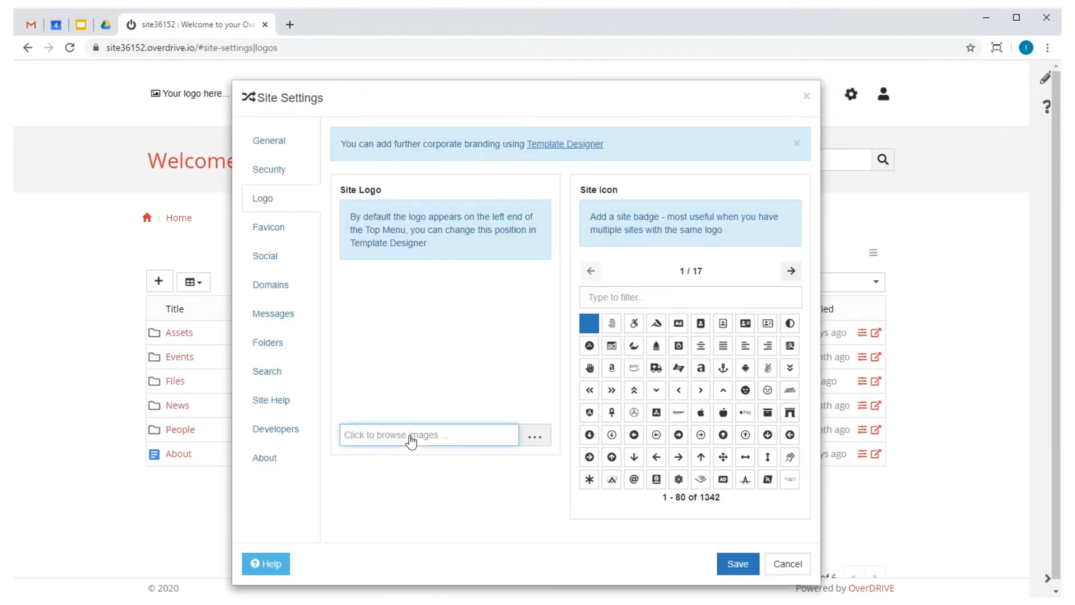
{"action": "left_click", "coordinate": [429, 435]}
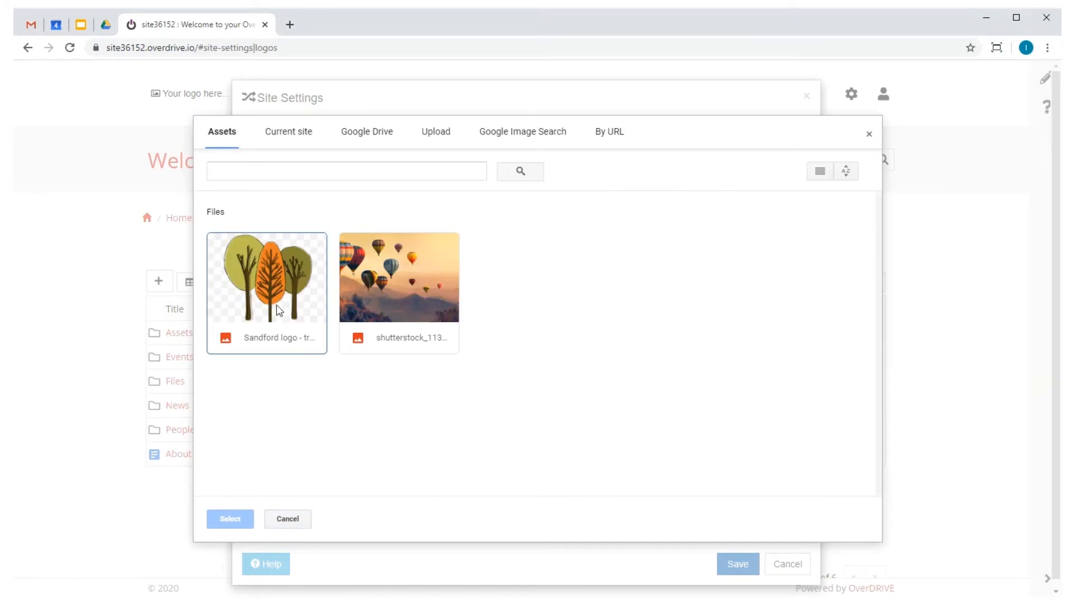
{"action": "left_click", "coordinate": [229, 518]}
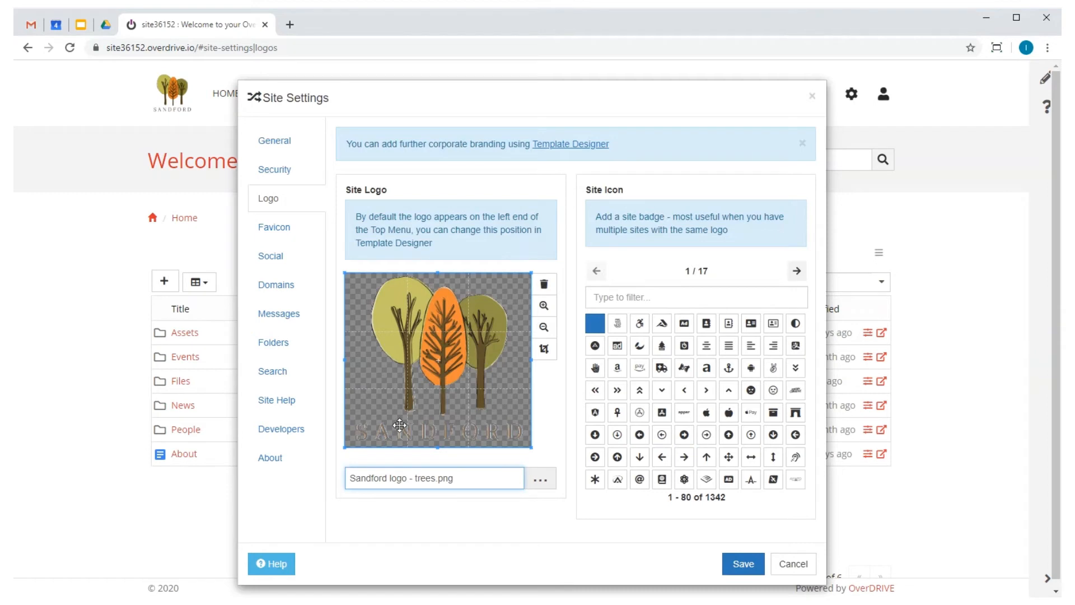
{"action": "mouse_move", "coordinate": [271, 176]}
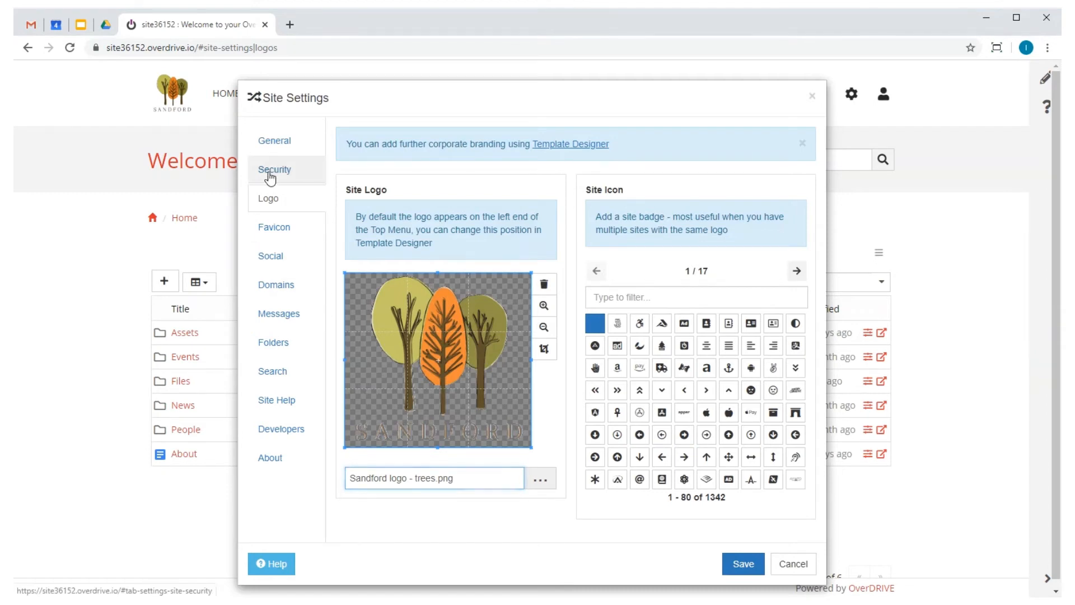
Step: Allow sign-in for anyone from listed domains, including globex.com
{"action": "left_click", "coordinate": [275, 169]}
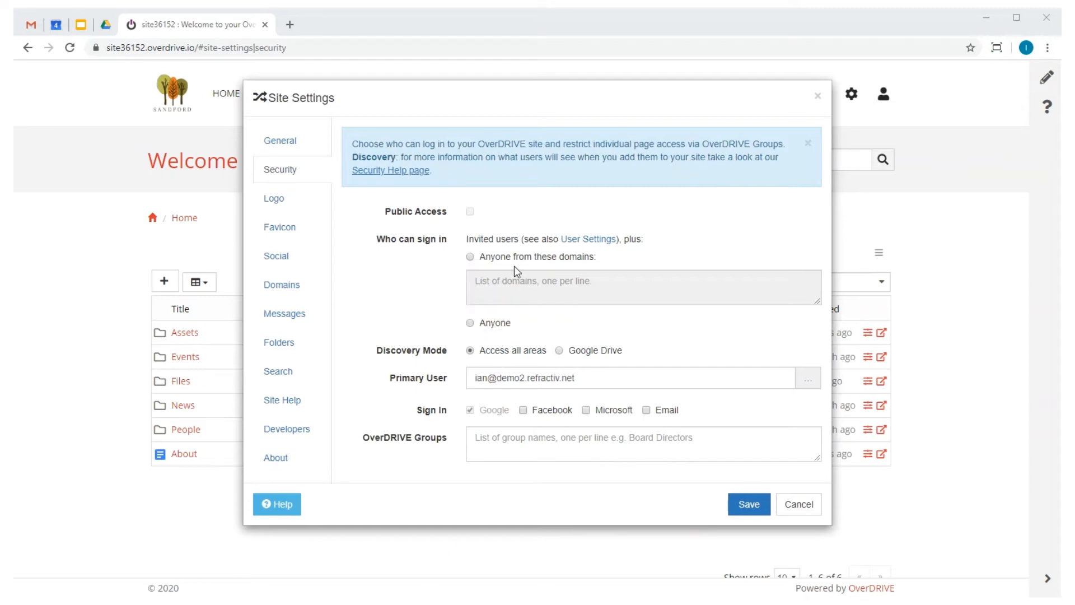
{"action": "left_click", "coordinate": [470, 257]}
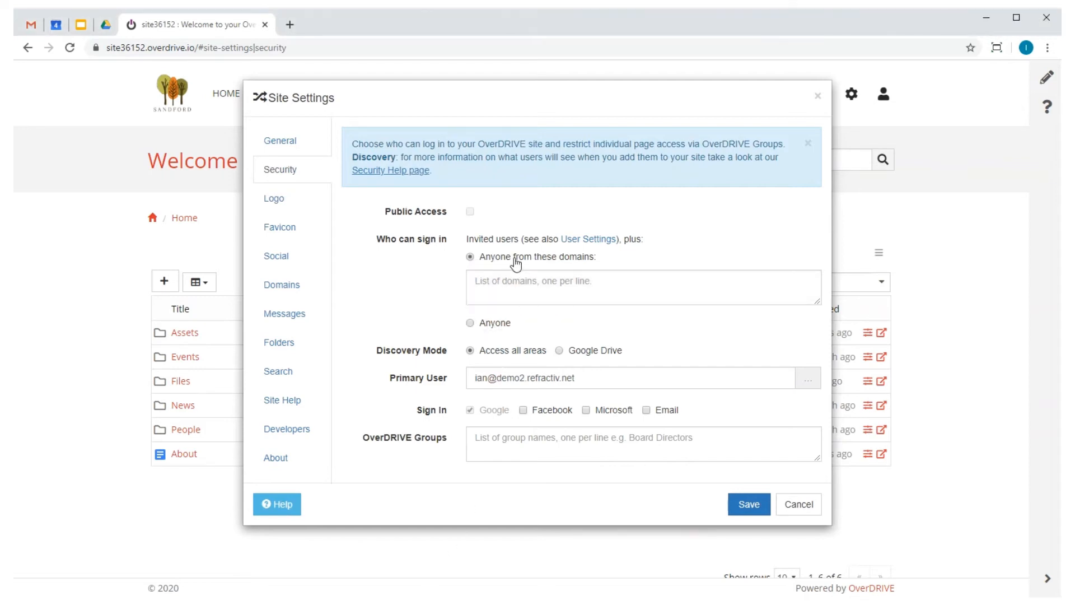
{"action": "mouse_move", "coordinate": [531, 282]}
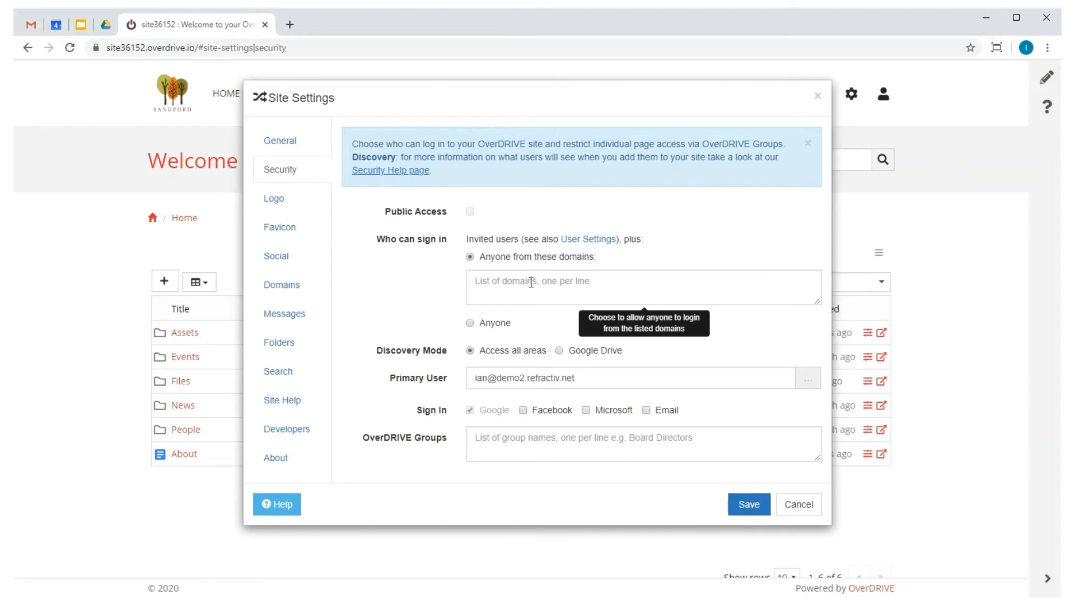
{"action": "type", "text": "globex.com"}
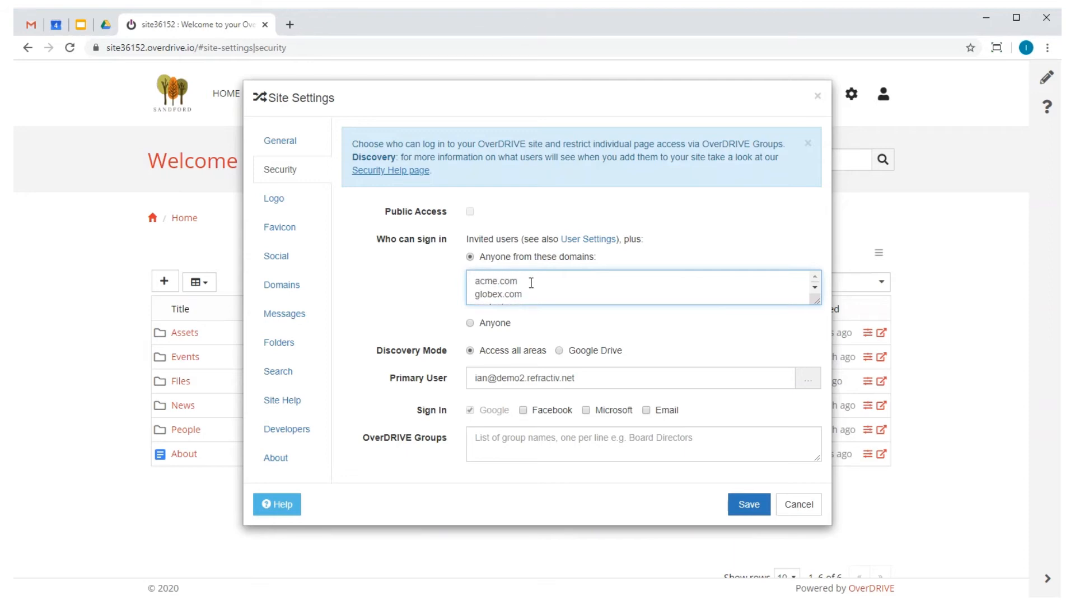
{"action": "mouse_move", "coordinate": [549, 416]}
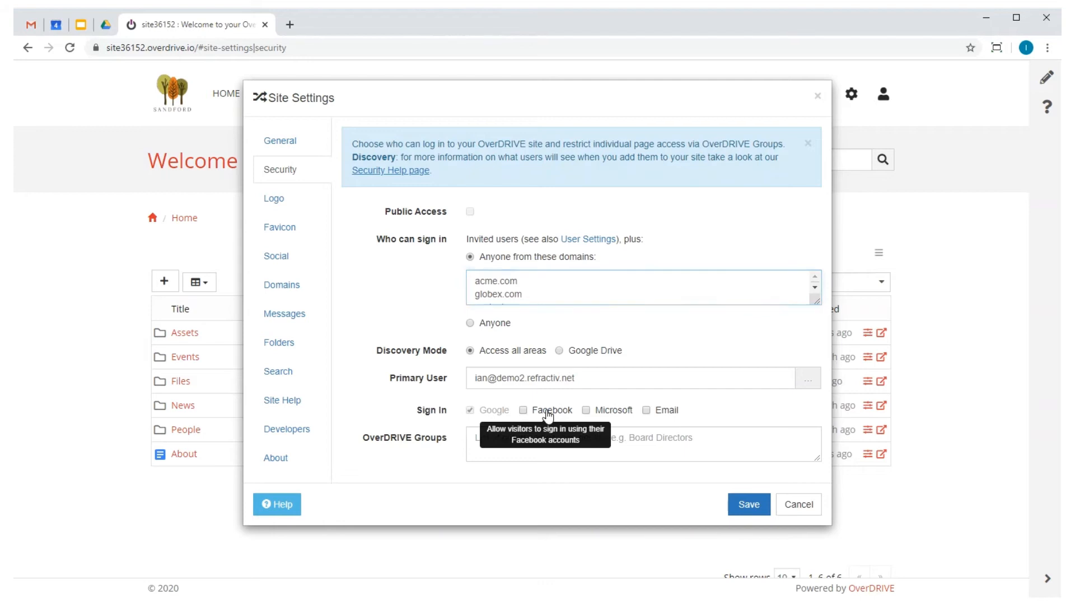
Step: Enable Facebook, Microsoft and Email sign-in and start listing groups such as UK
{"action": "left_click", "coordinate": [523, 410]}
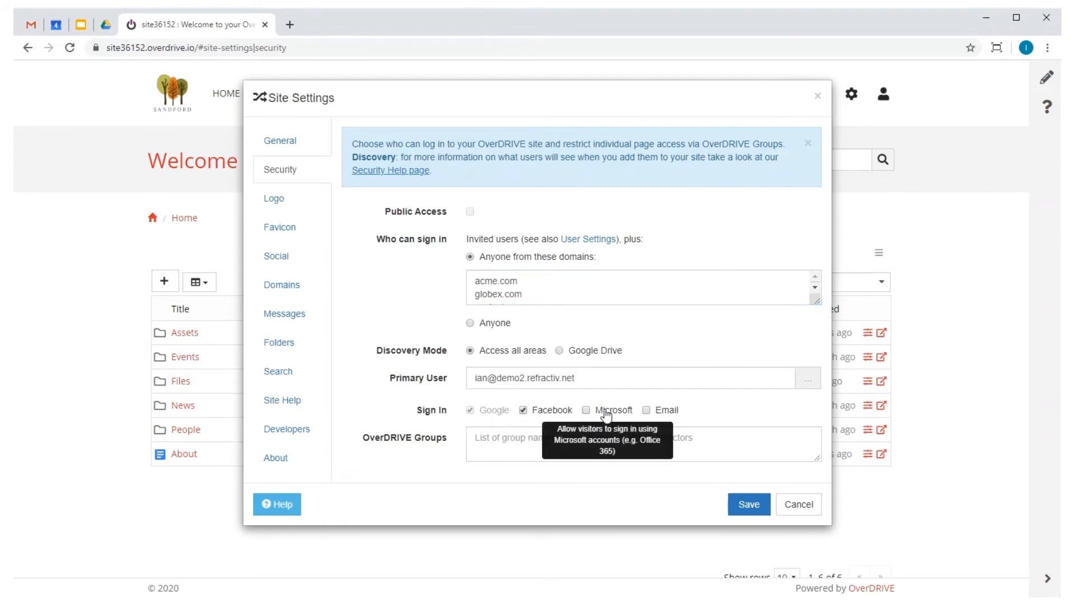
{"action": "left_click", "coordinate": [585, 410]}
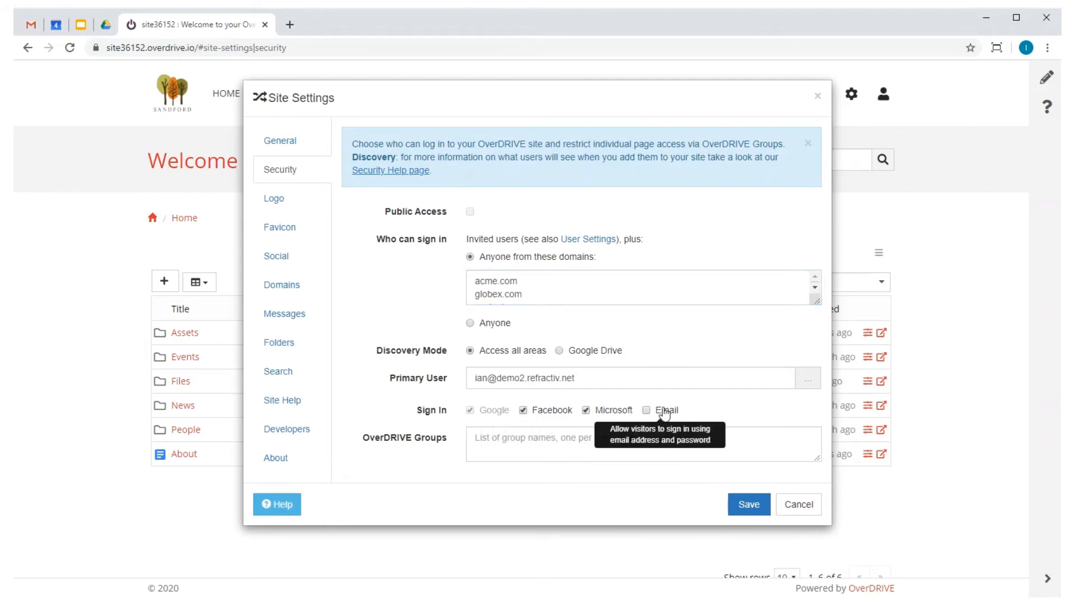
{"action": "left_click", "coordinate": [646, 410]}
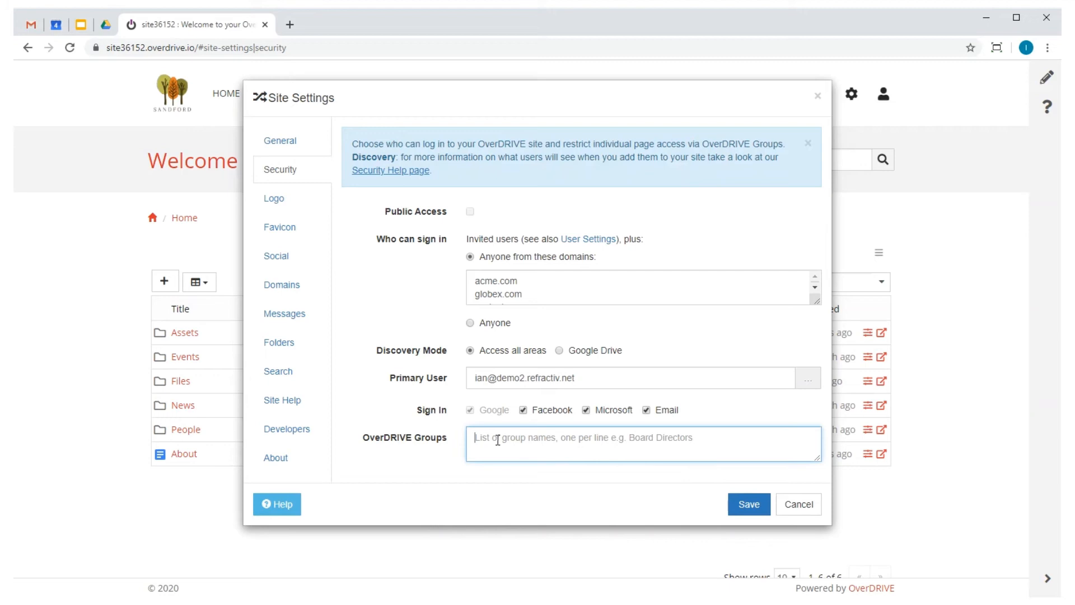
{"action": "type", "text": "UK"}
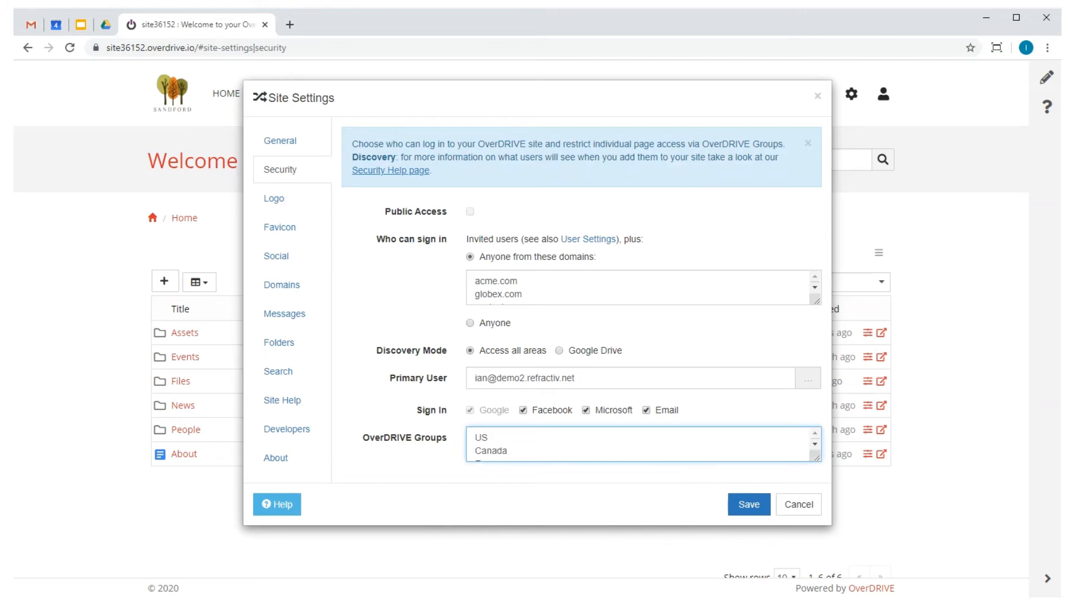
{"action": "mouse_move", "coordinate": [275, 314]}
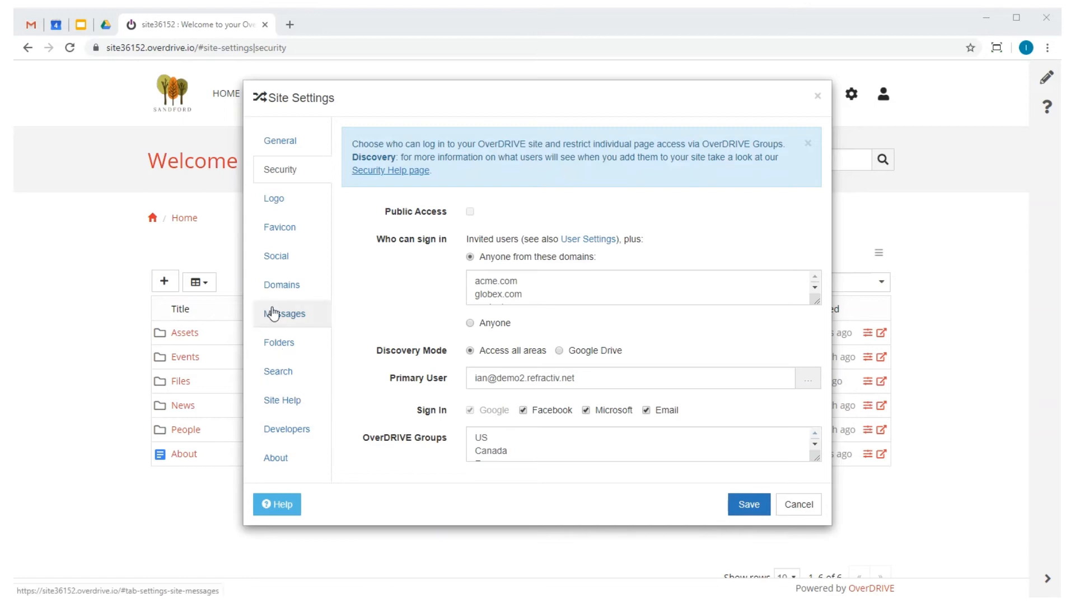
Step: Enter 'Welcome to the Sandford Portal' as the logged-out welcome message and save
{"action": "left_click", "coordinate": [284, 313]}
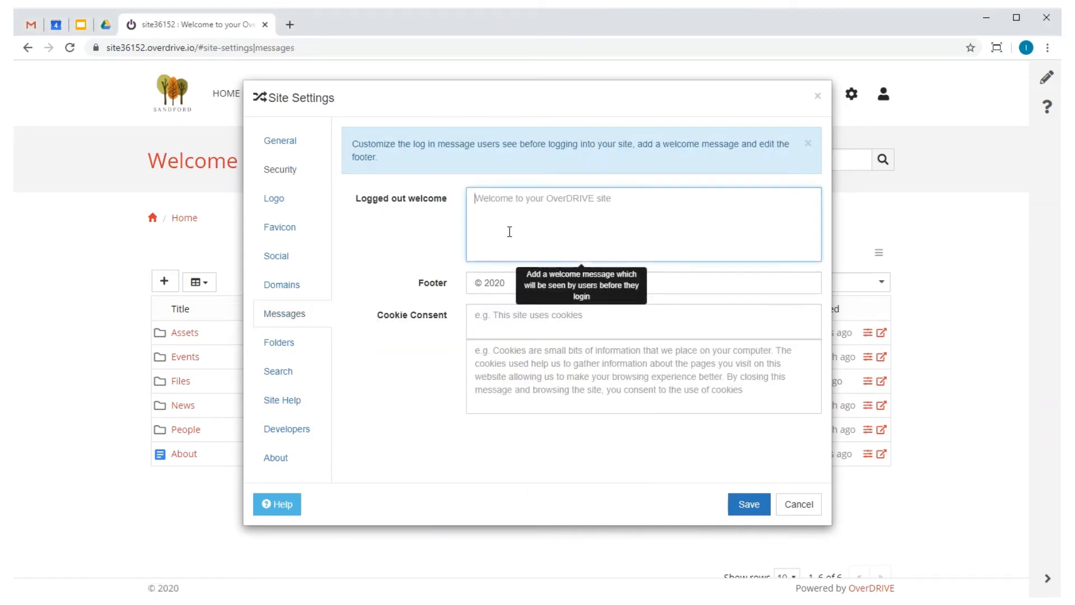
{"action": "type", "text": "Welcome to the Sandford Portal!"}
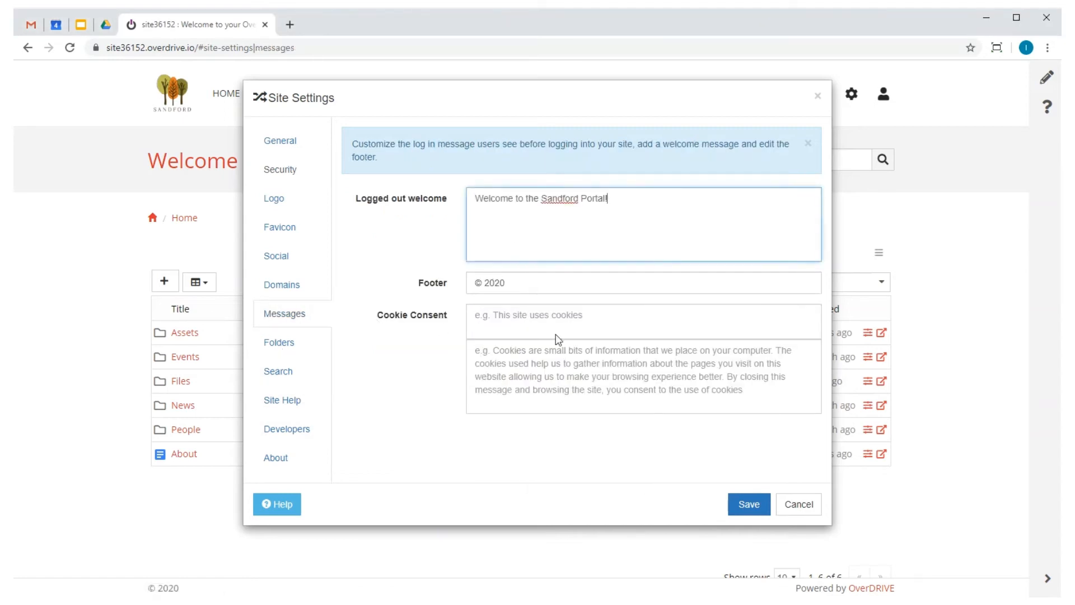
{"action": "left_click", "coordinate": [749, 504]}
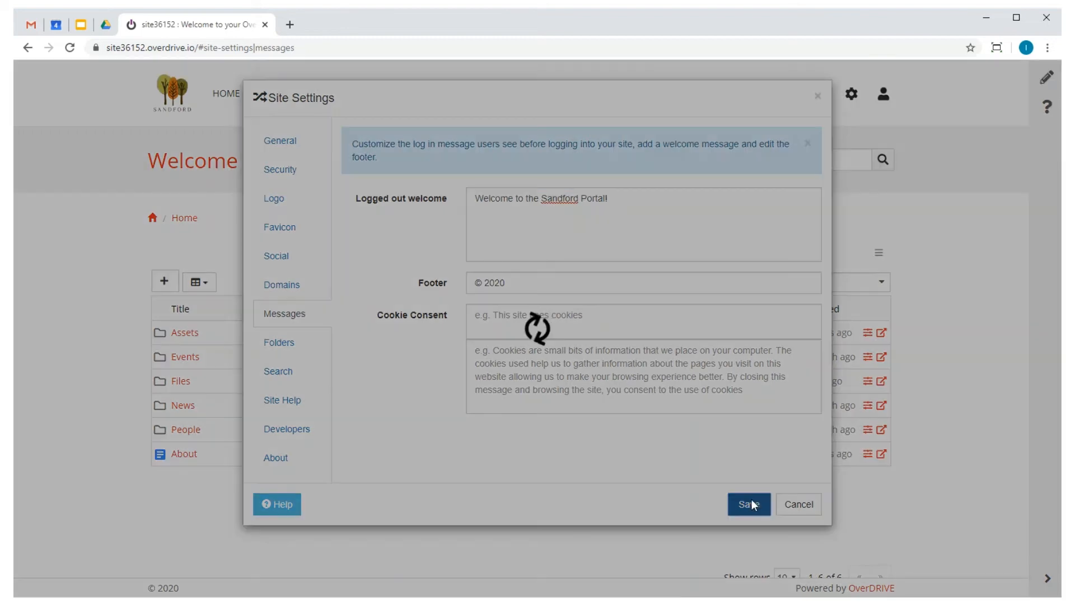
{"action": "left_click", "coordinate": [749, 504]}
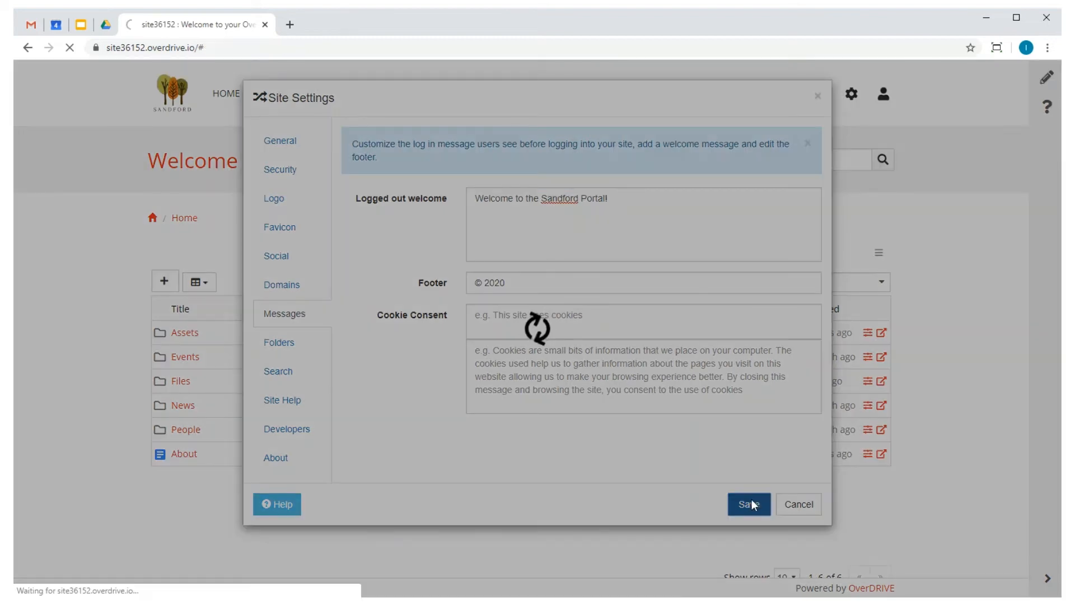
{"action": "left_click", "coordinate": [748, 504]}
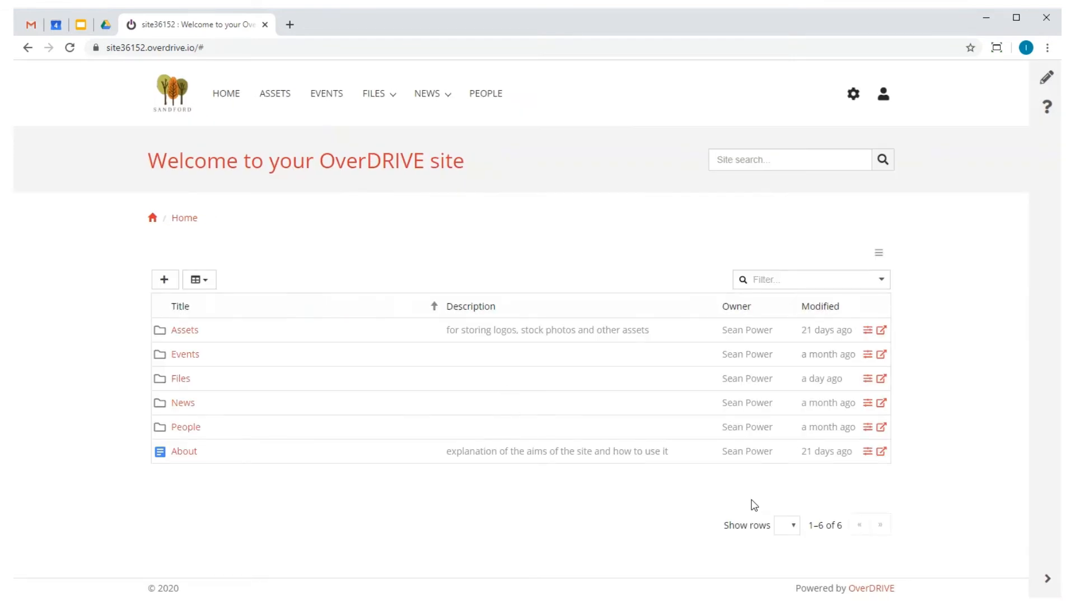
Step: Retitle the home page 'Welcome to the Sandford Portal!' in its page settings and save
{"action": "left_click", "coordinate": [853, 94]}
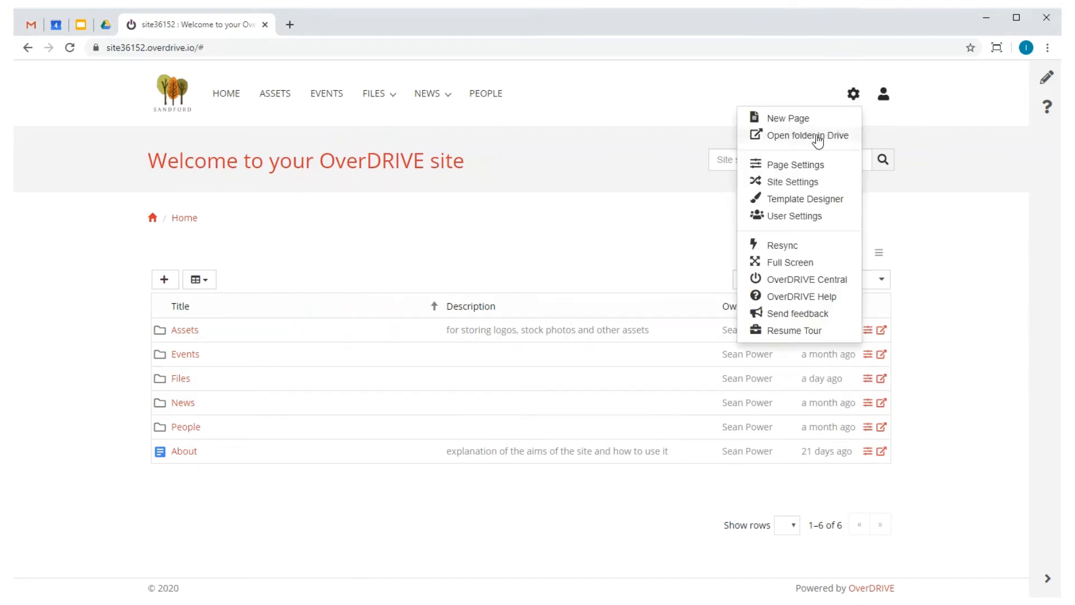
{"action": "left_click", "coordinate": [793, 165]}
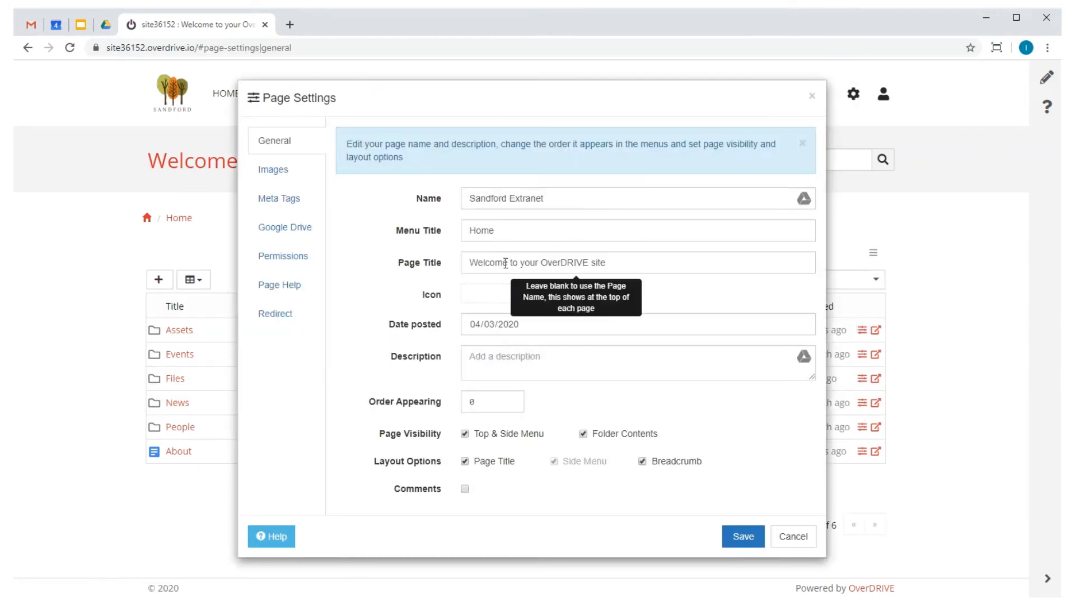
{"action": "type", "text": "Welcome to the Sandford Portal!"}
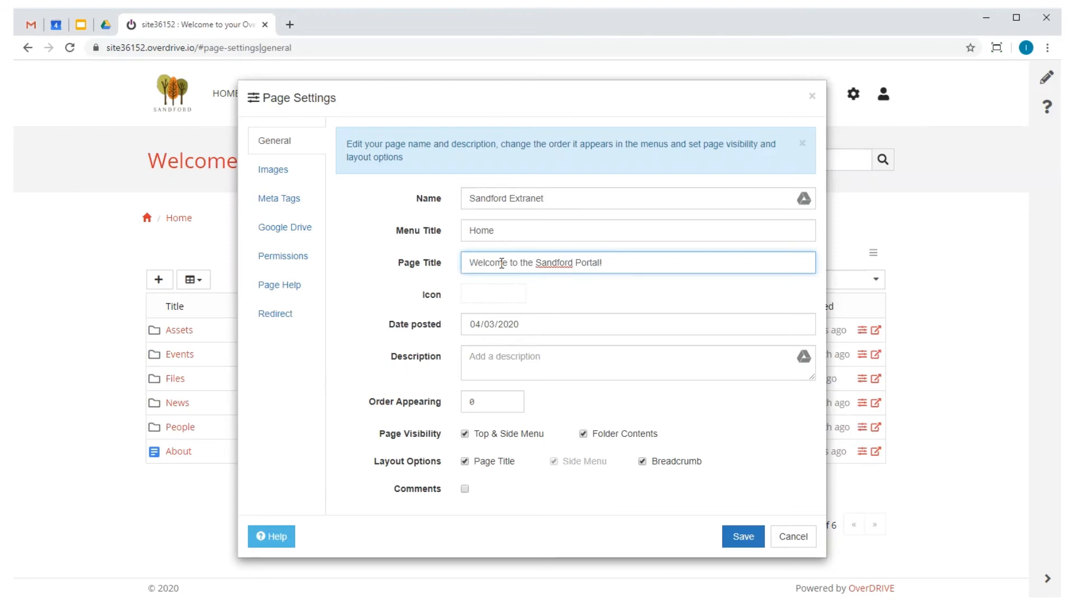
{"action": "left_click", "coordinate": [744, 536]}
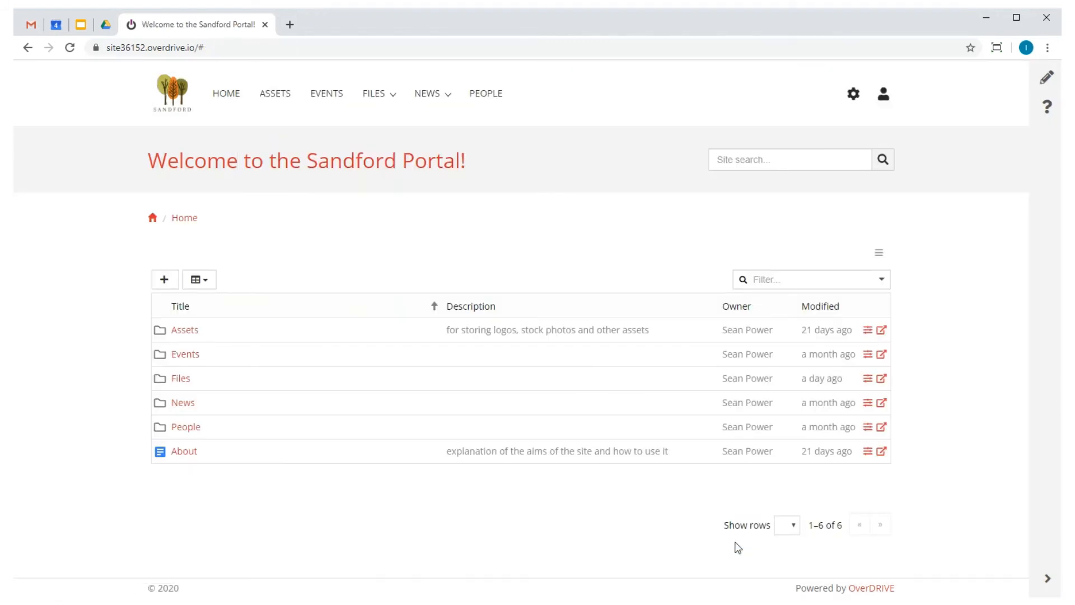
{"action": "mouse_move", "coordinate": [677, 532]}
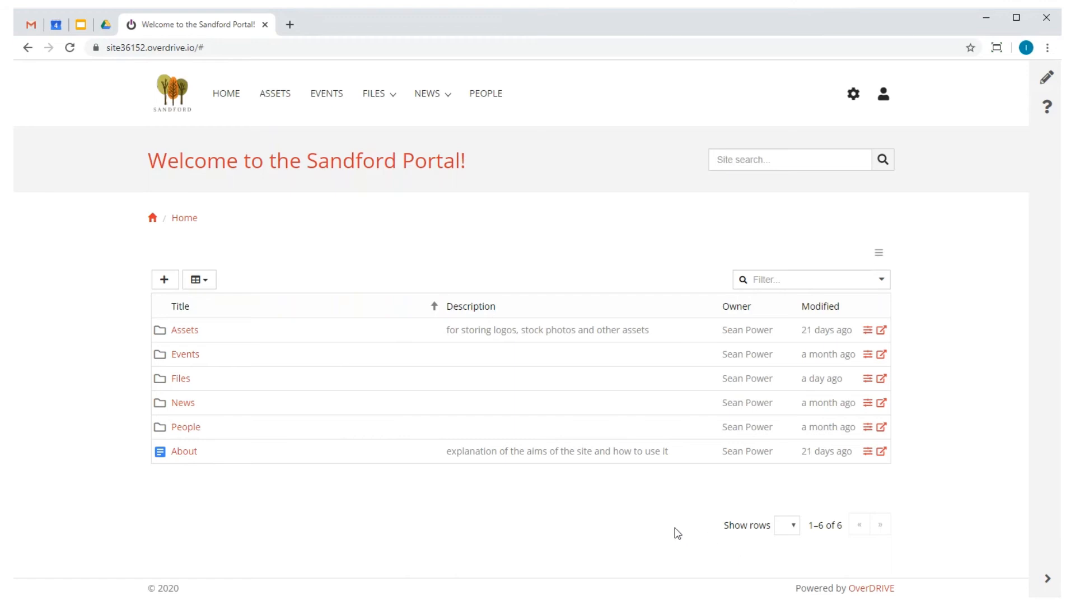
{"action": "mouse_move", "coordinate": [557, 524]}
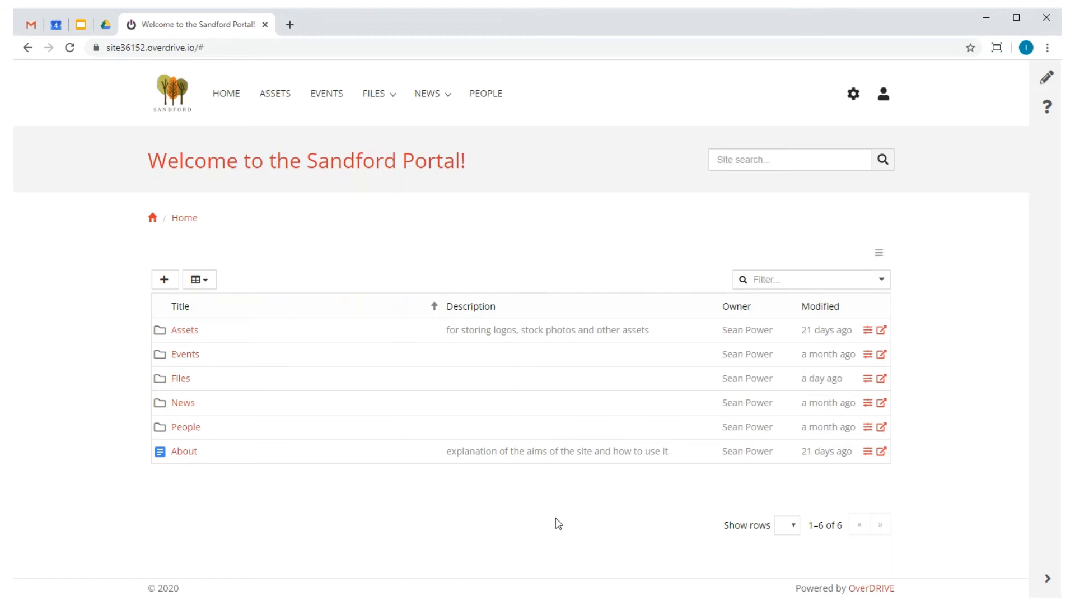
{"action": "mouse_move", "coordinate": [276, 347]}
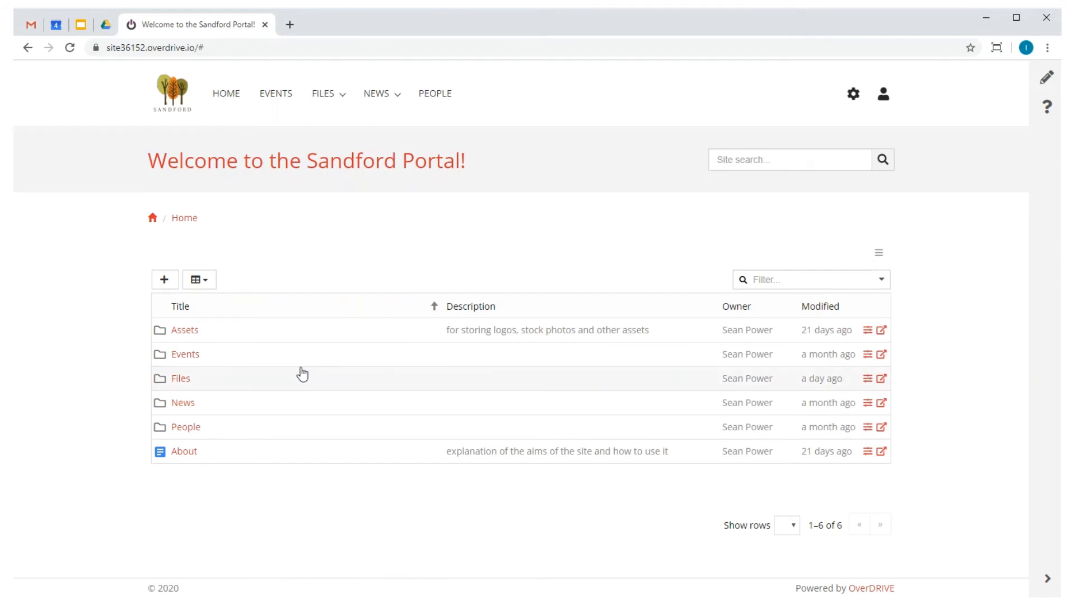
{"action": "mouse_move", "coordinate": [1050, 85]}
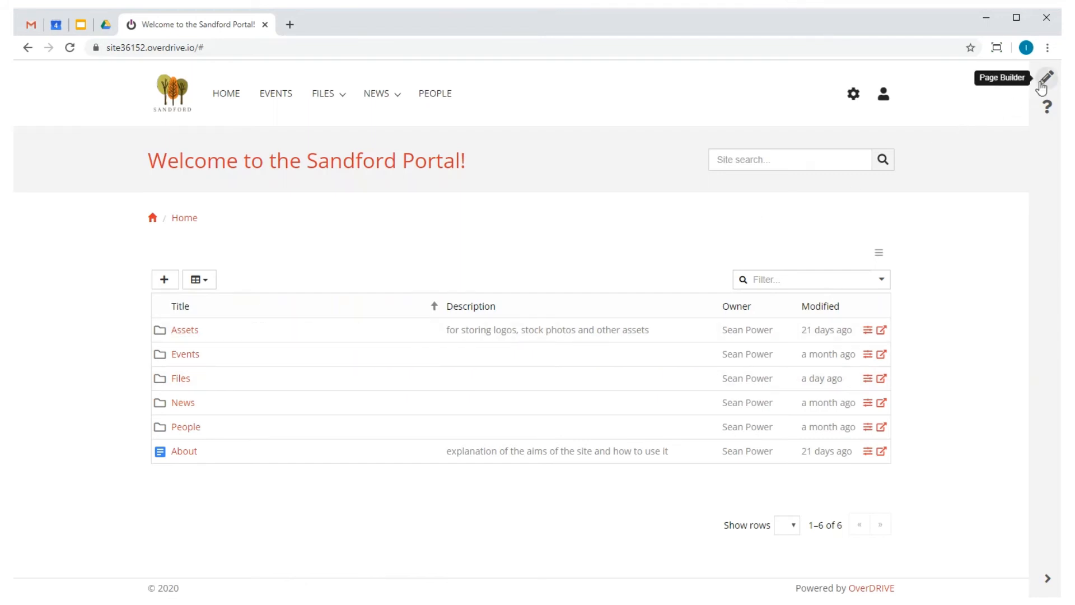
Step: Add a 12-wide Image Box tile showing the hot-air balloon photo from Assets
{"action": "left_click", "coordinate": [1050, 77]}
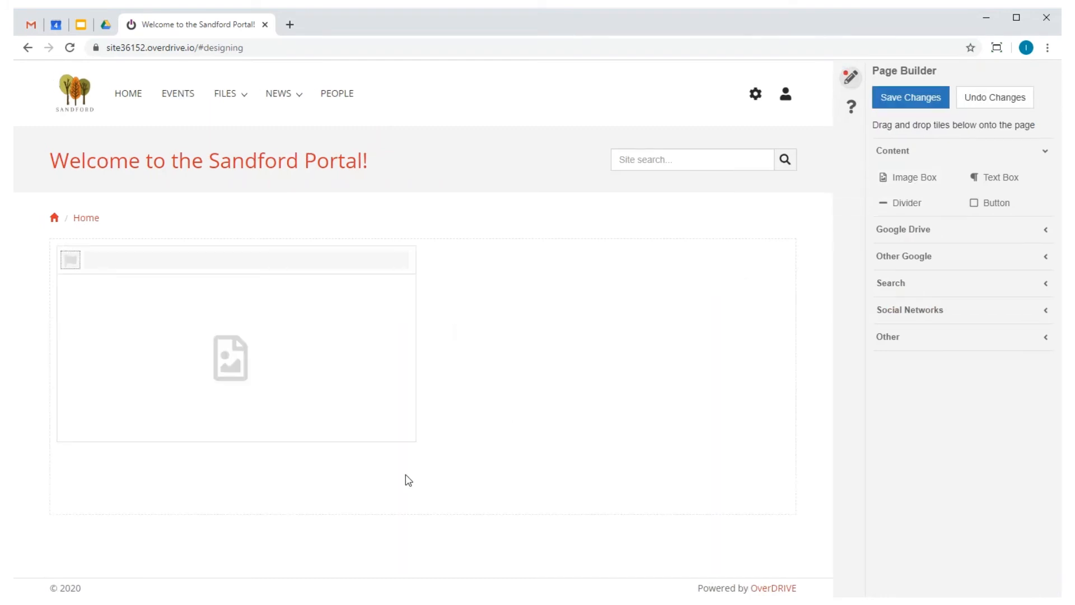
{"action": "left_click_drag", "start_coordinate": [415, 439], "coordinate": [724, 439]}
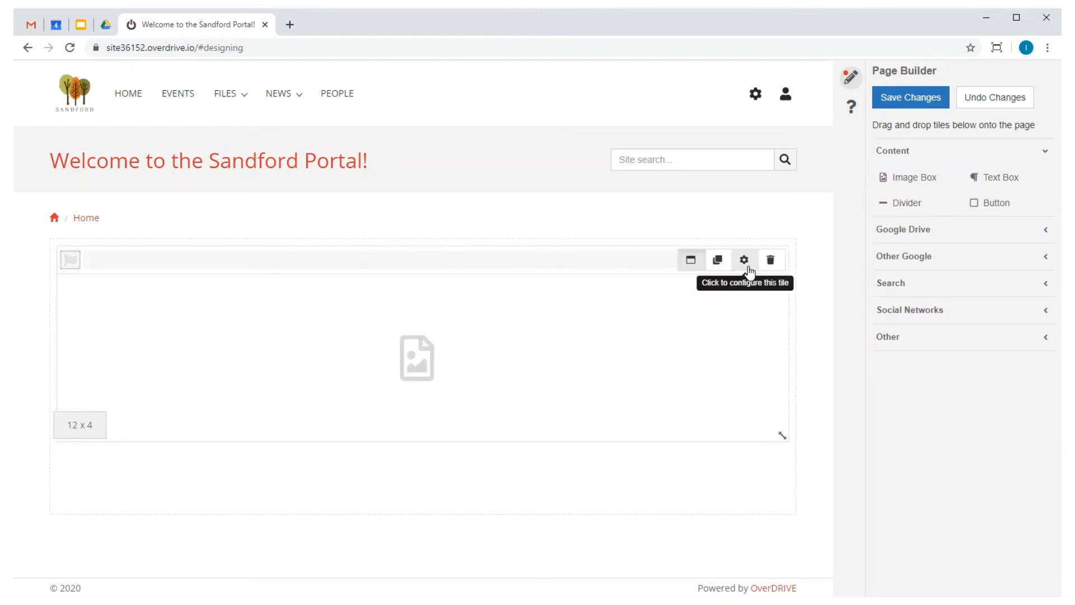
{"action": "left_click", "coordinate": [744, 260]}
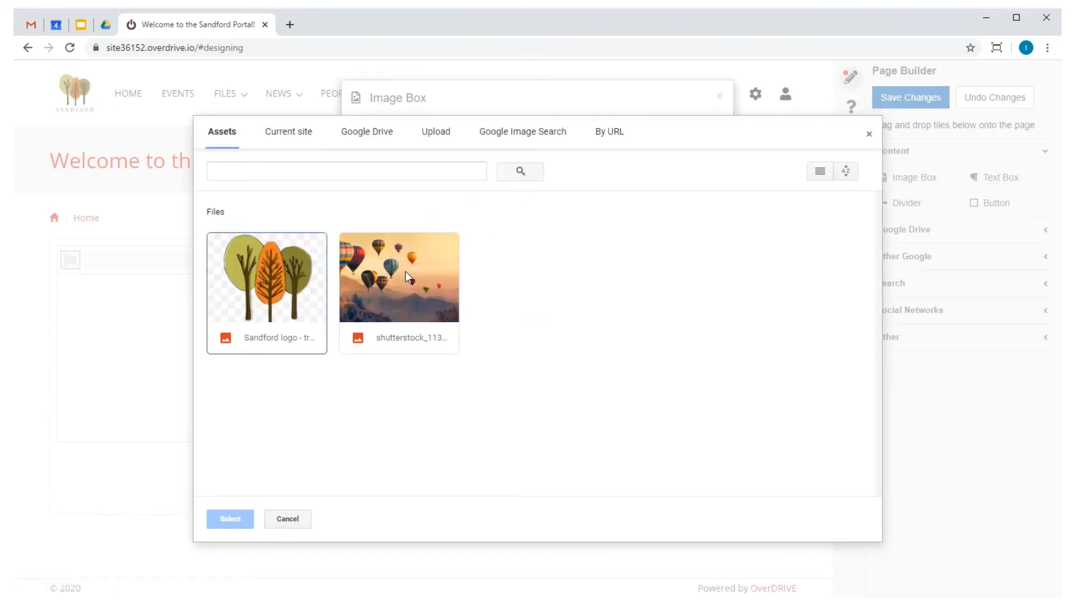
{"action": "left_click", "coordinate": [229, 519]}
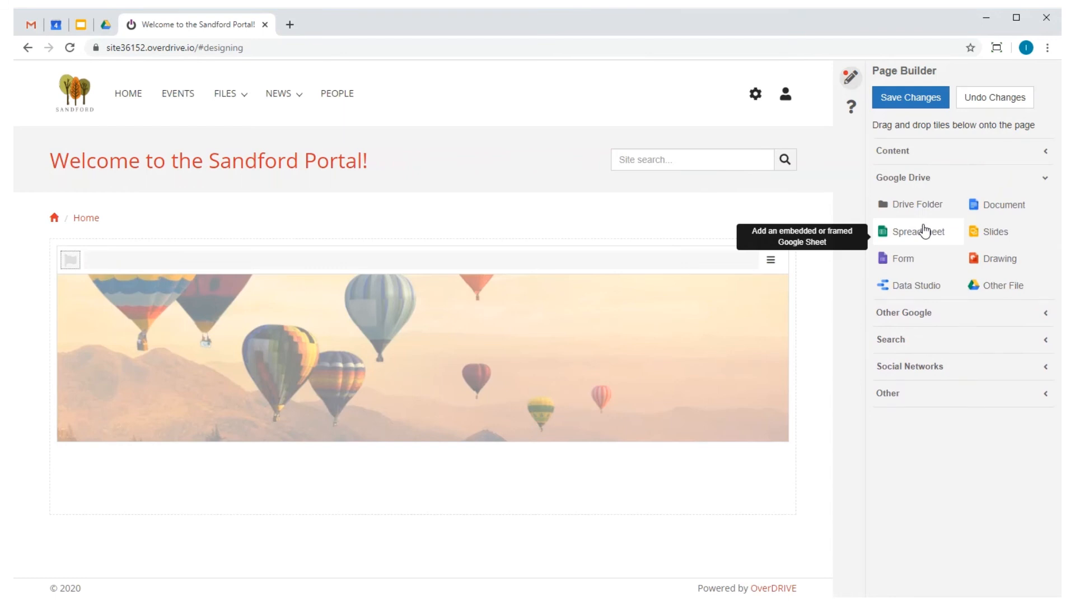
{"action": "mouse_move", "coordinate": [920, 318]}
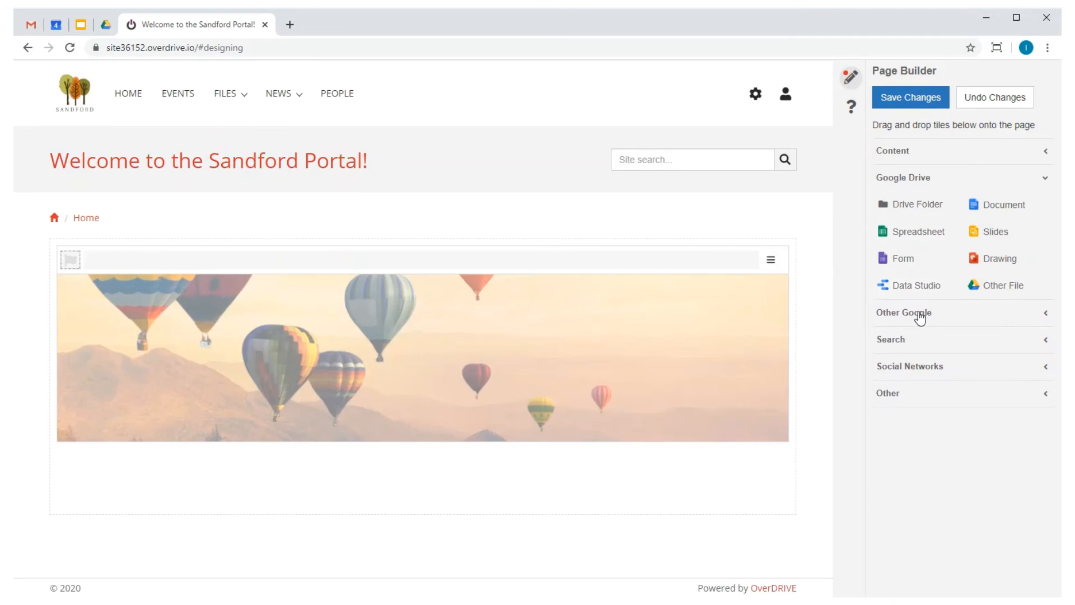
Step: Add a Google Calendar tile embedding the Marketing Calendar below the banner
{"action": "left_click", "coordinate": [903, 313]}
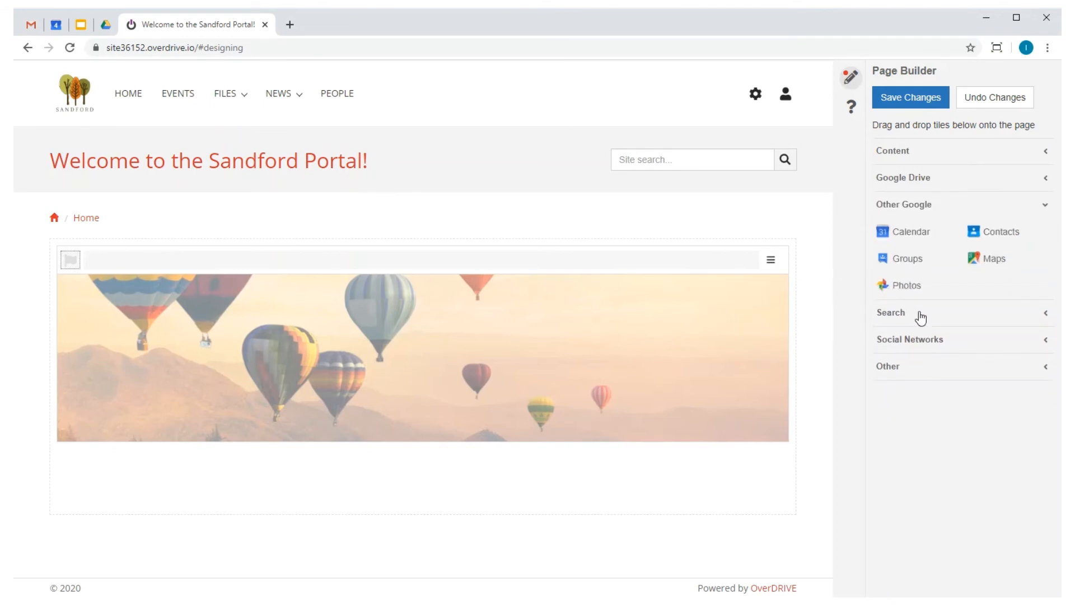
{"action": "mouse_move", "coordinate": [916, 294]}
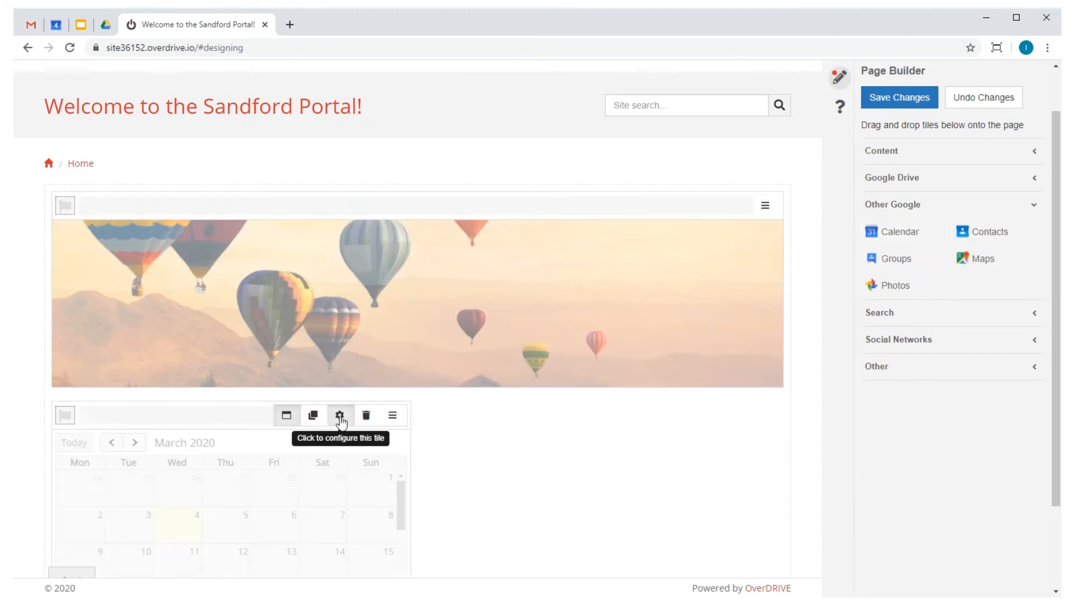
{"action": "left_click", "coordinate": [340, 415]}
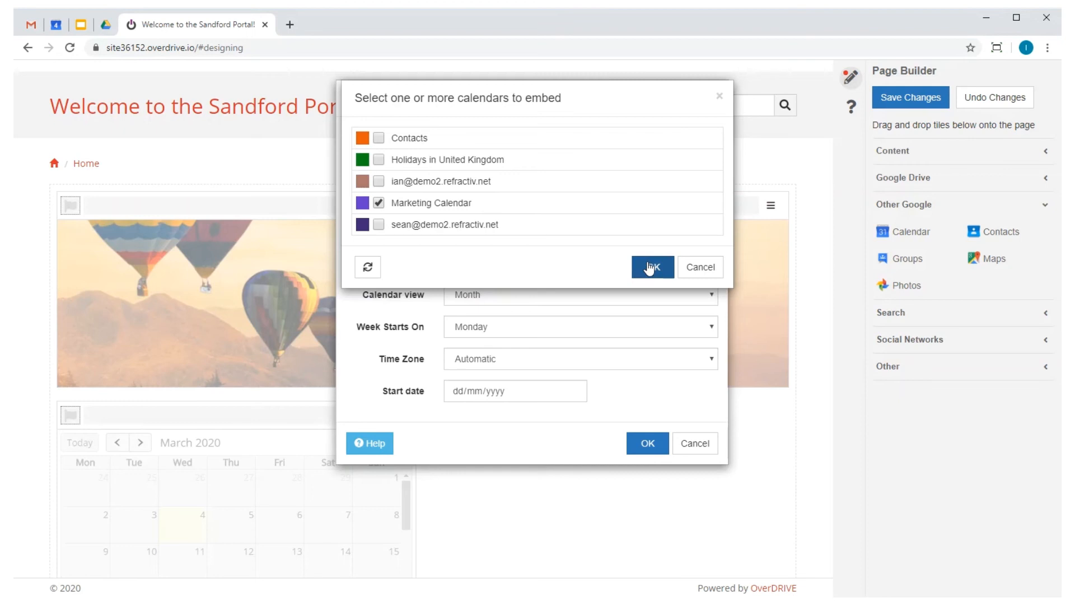
{"action": "left_click", "coordinate": [653, 268]}
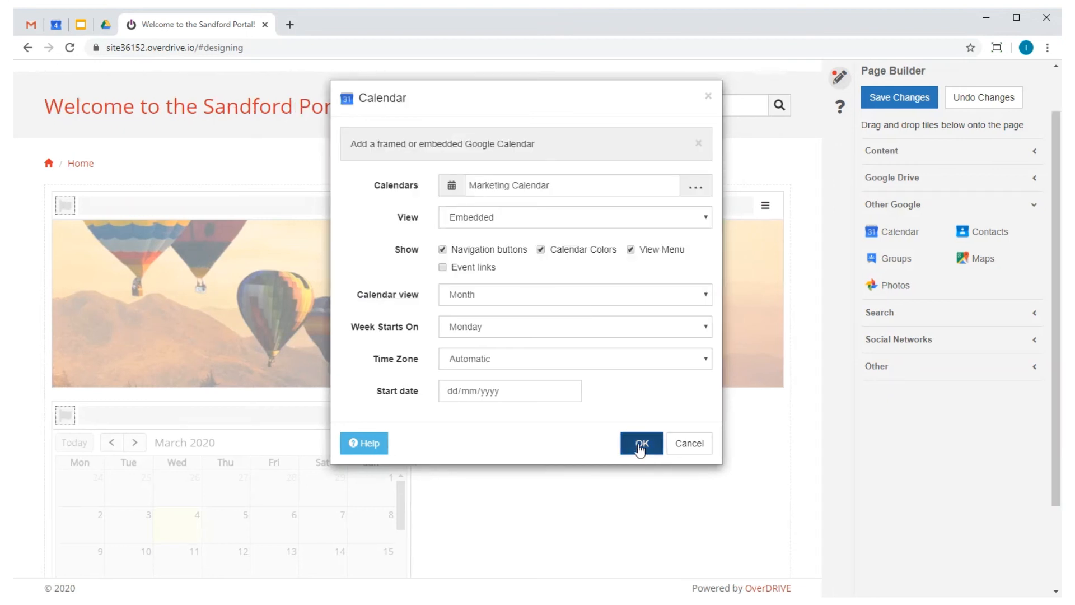
{"action": "left_click", "coordinate": [641, 443]}
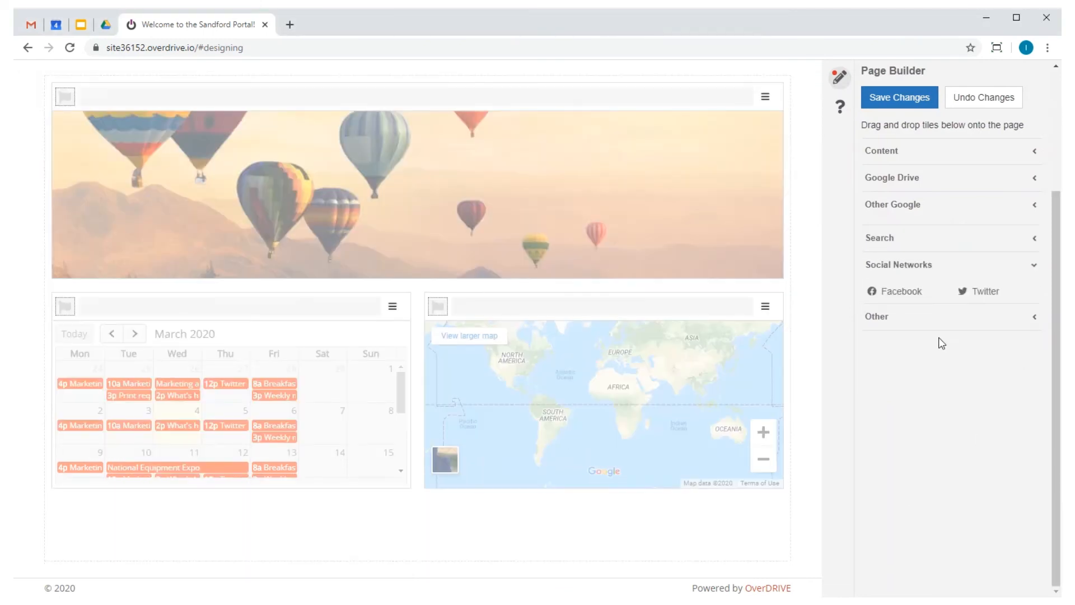
{"action": "mouse_move", "coordinate": [986, 284]}
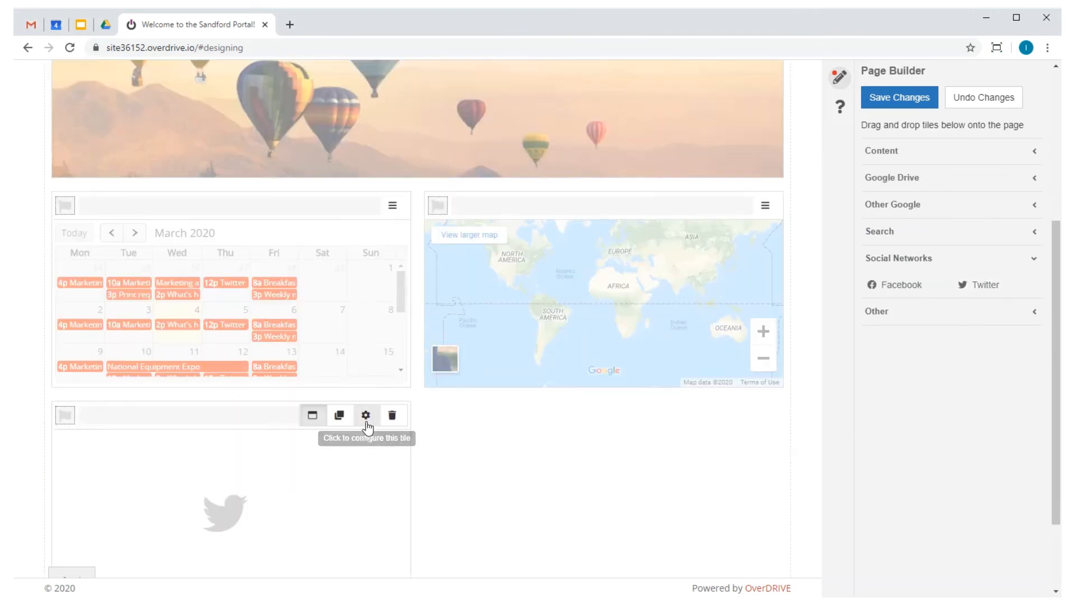
Step: Add a Twitter timeline tile with Profile set to 'overdriveio'
{"action": "left_click", "coordinate": [367, 415]}
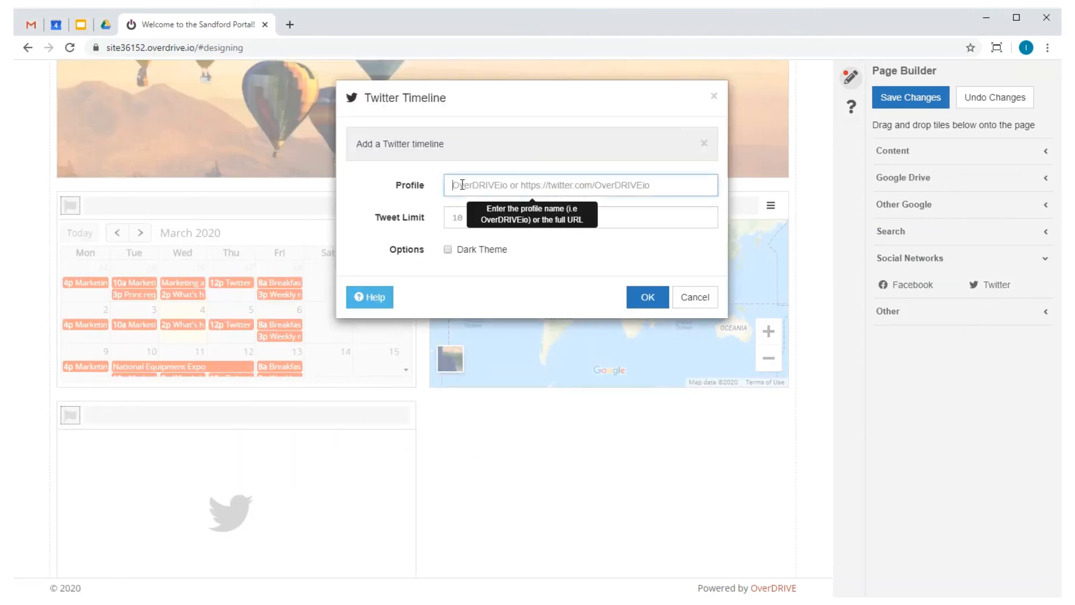
{"action": "type", "text": "overd"}
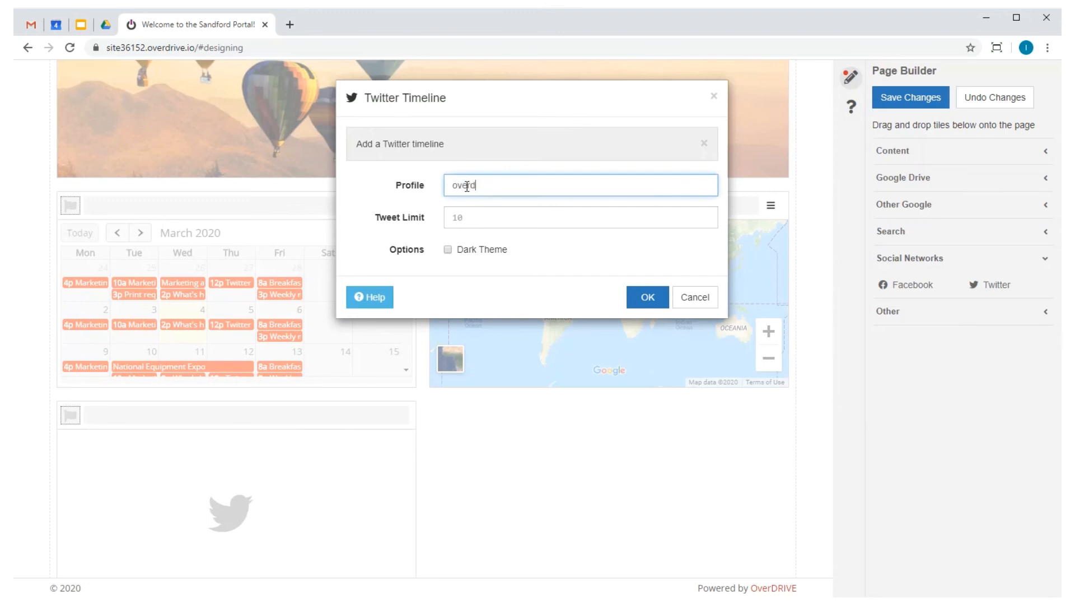
{"action": "type", "text": "riveio"}
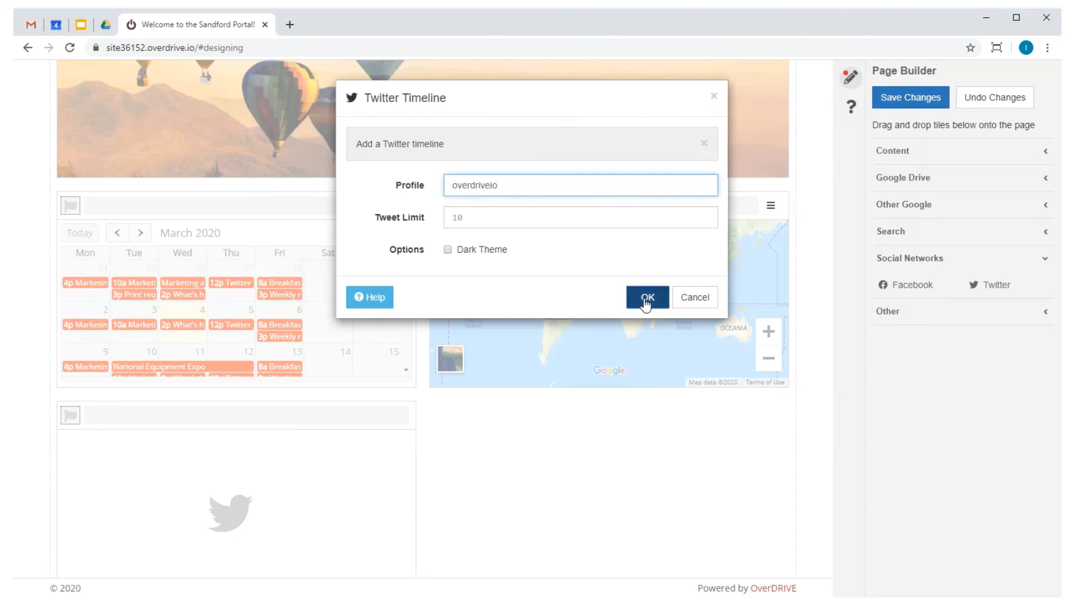
{"action": "left_click", "coordinate": [647, 297]}
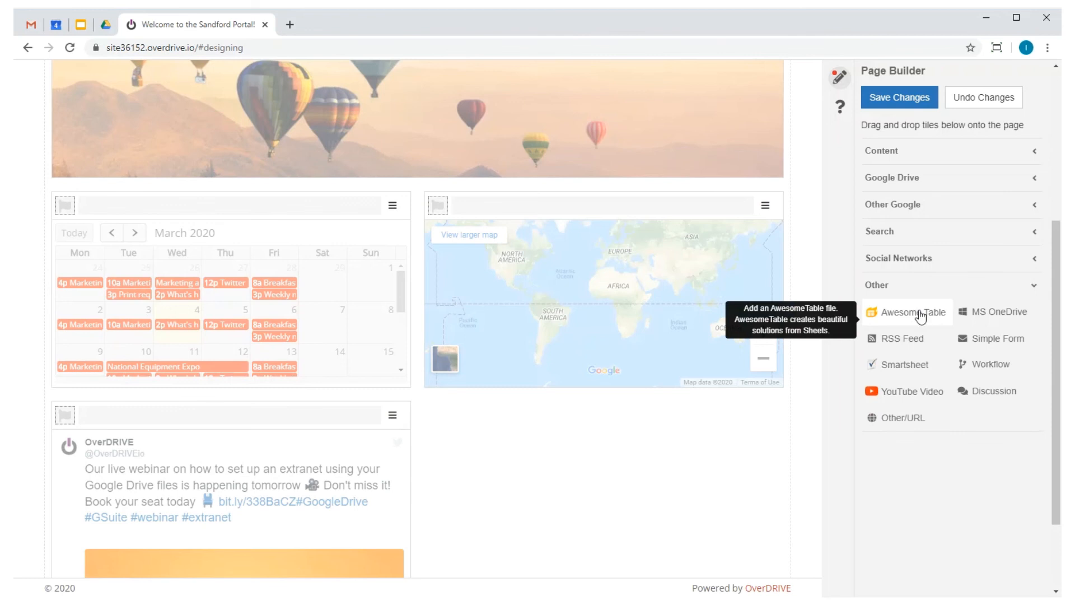
{"action": "mouse_move", "coordinate": [928, 362]}
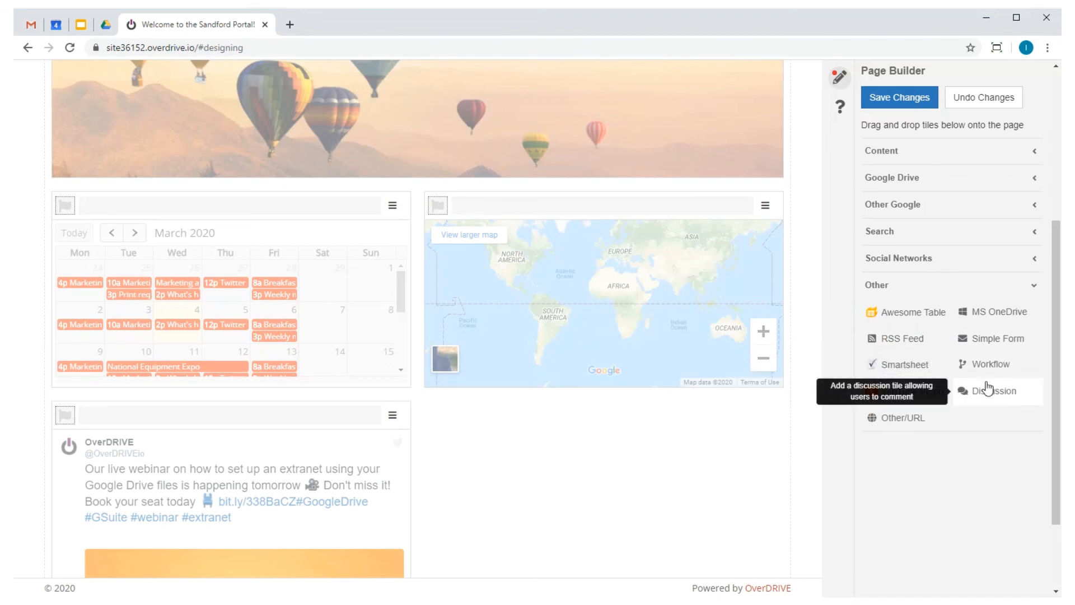
Step: Add a Discussion tile next to the Twitter tile and save the layout changes
{"action": "left_click", "coordinate": [994, 391]}
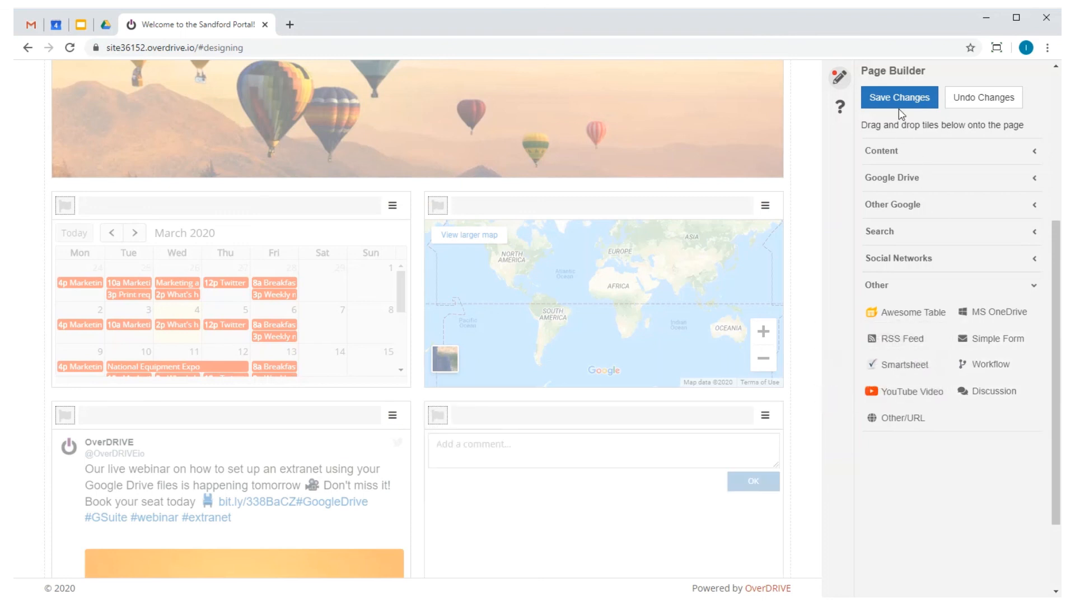
{"action": "left_click", "coordinate": [900, 97]}
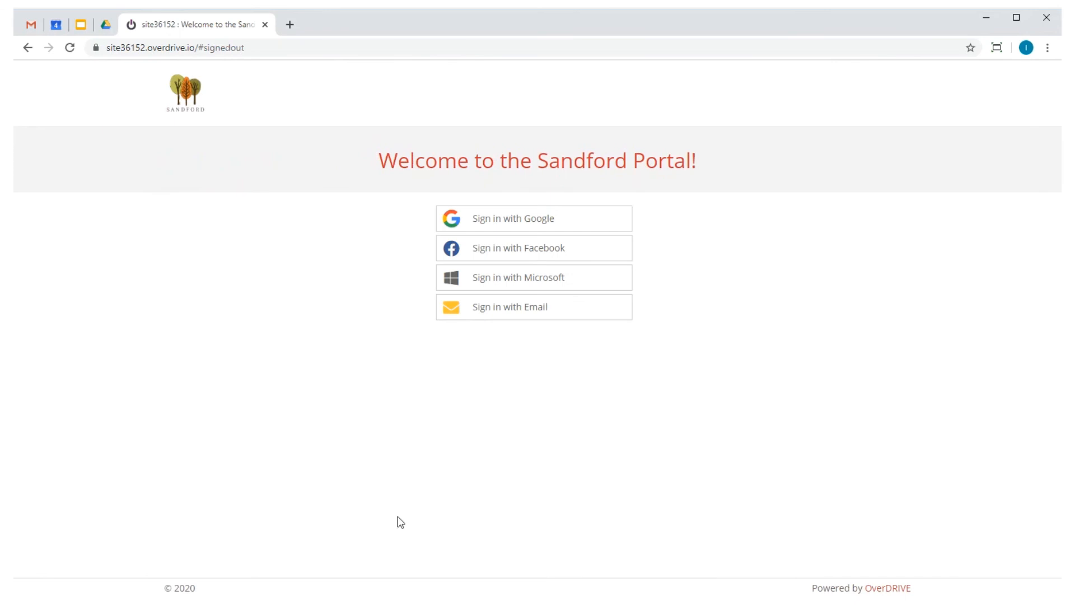
{"action": "mouse_move", "coordinate": [393, 470]}
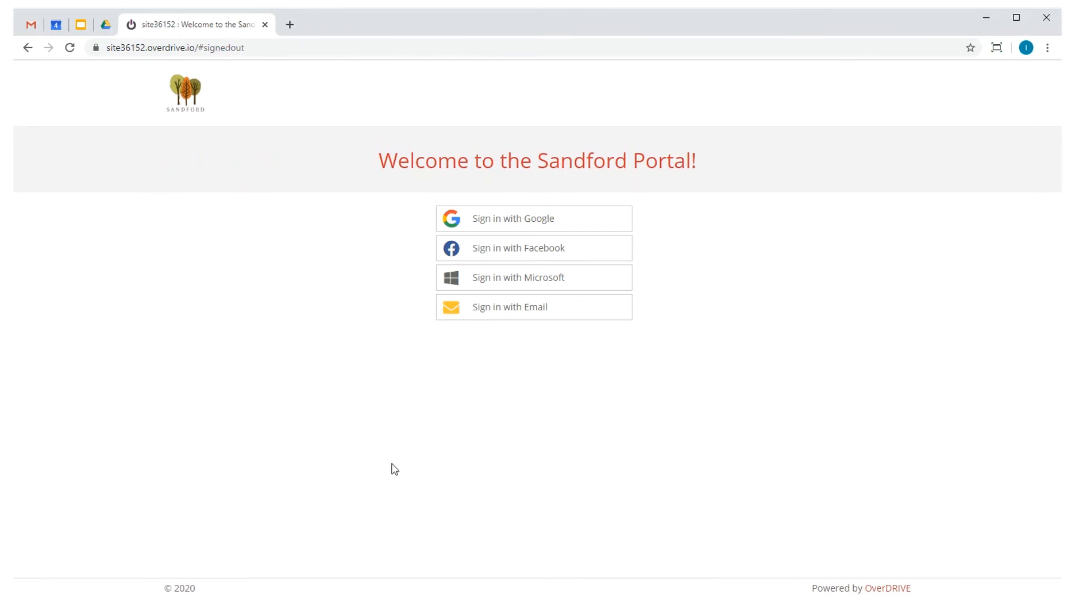
{"action": "mouse_move", "coordinate": [486, 314]}
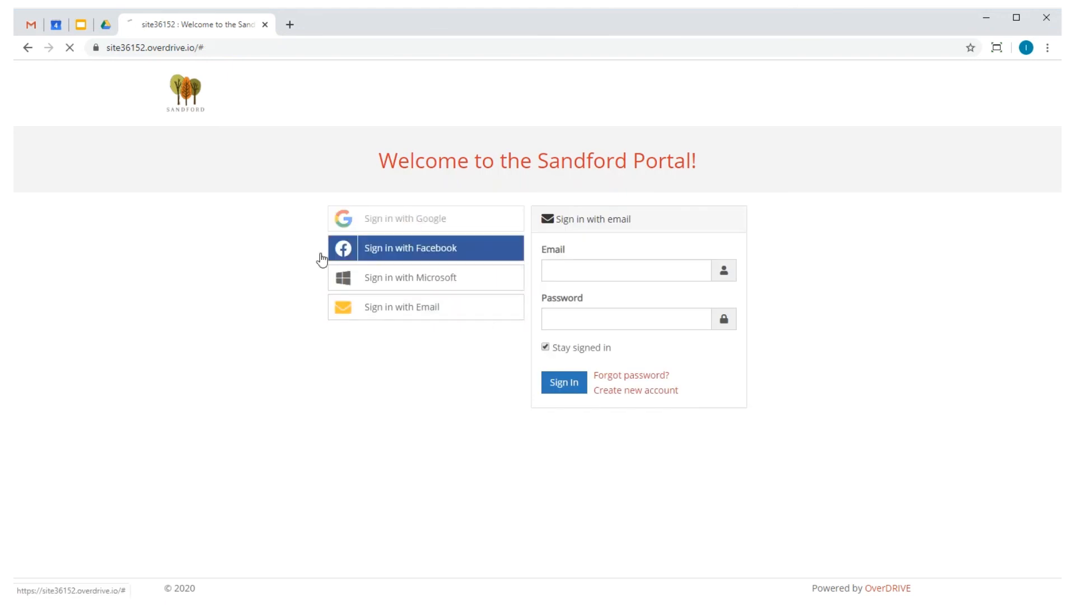
Step: Log back in to the Sandford Portal using one of its sign-in options
{"action": "left_click", "coordinate": [425, 247]}
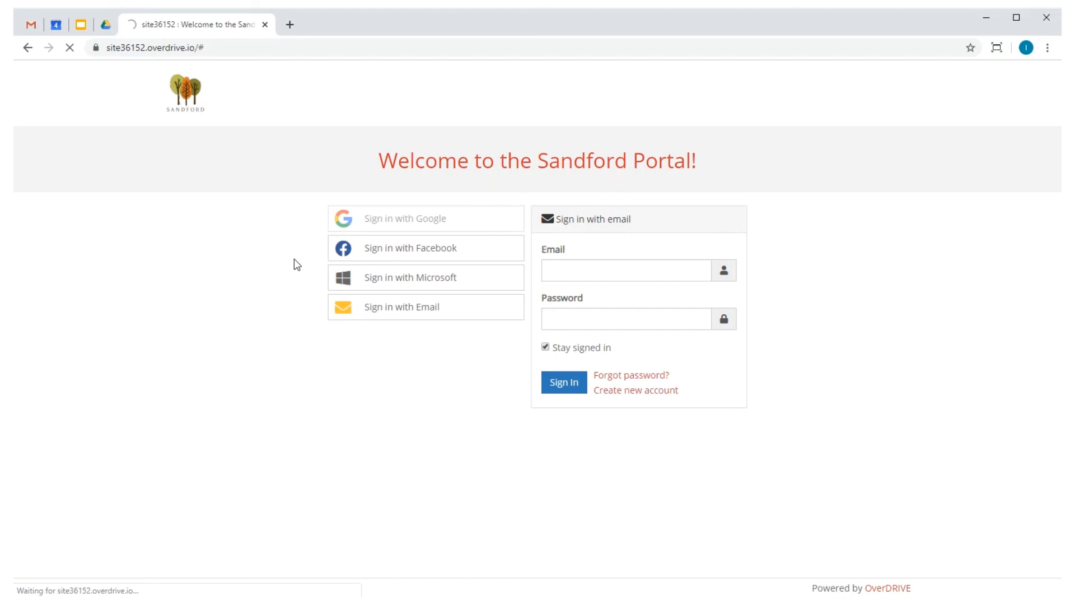
{"action": "left_click", "coordinate": [563, 382]}
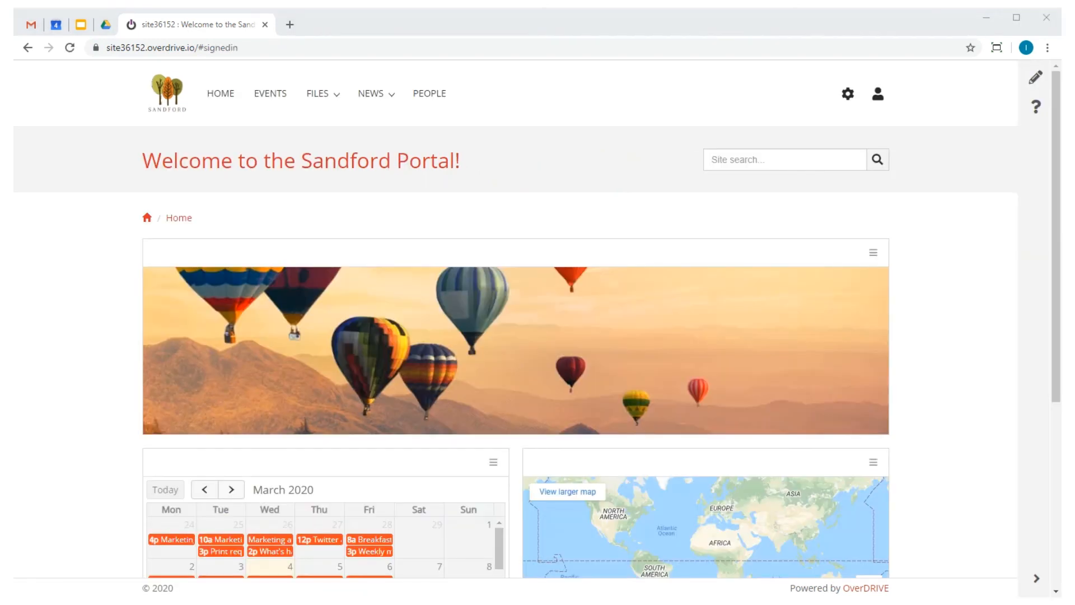
{"action": "mouse_move", "coordinate": [1057, 371]}
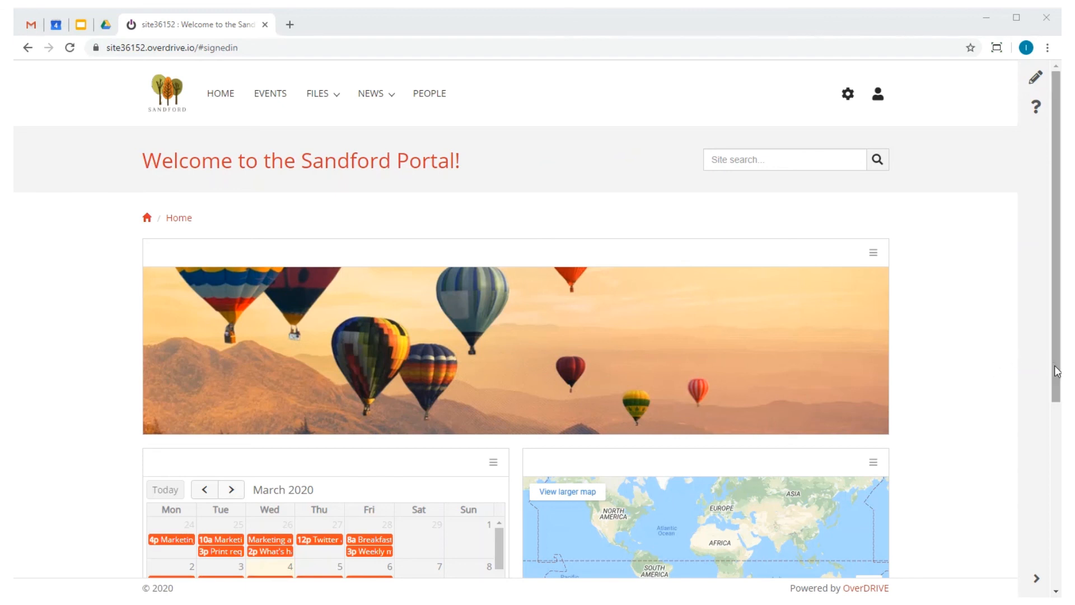
{"action": "scroll", "scroll_direction": "down", "scroll_amount": 3}
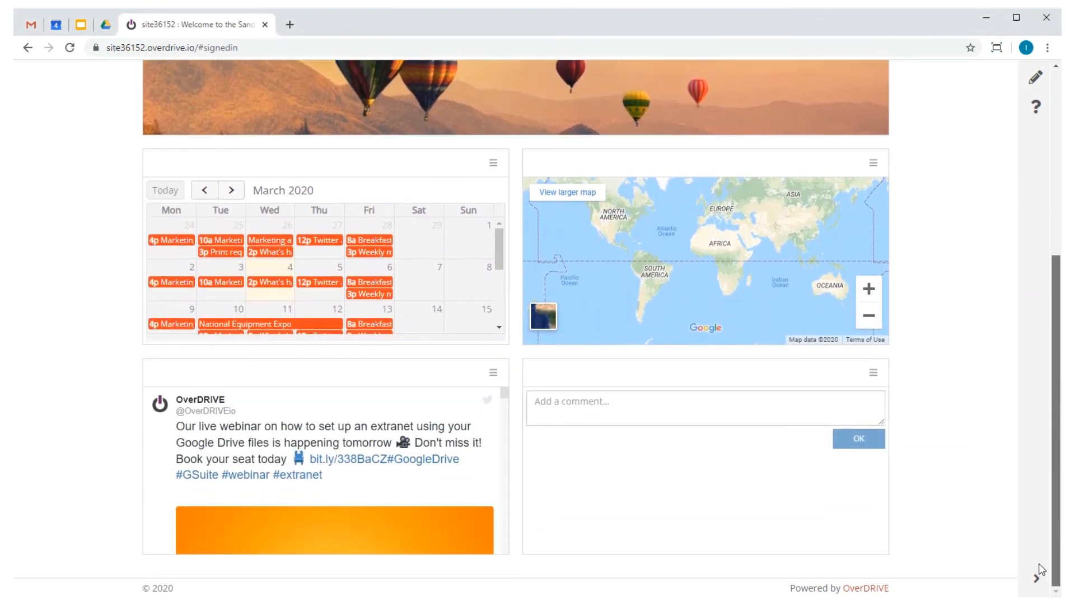
{"action": "scroll", "scroll_direction": "up", "scroll_amount": 3}
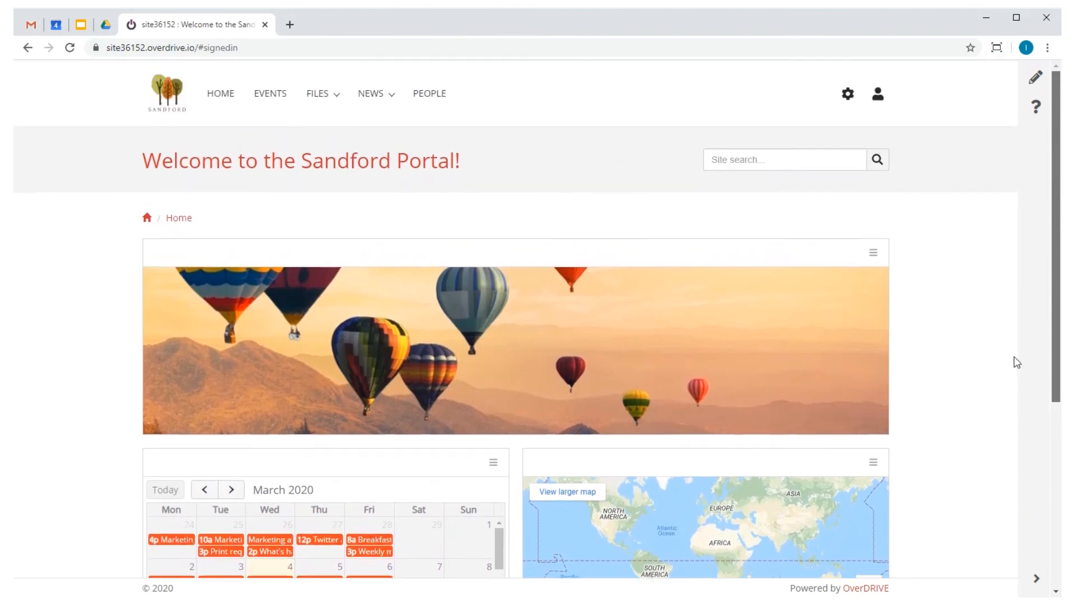
{"action": "mouse_move", "coordinate": [1013, 315]}
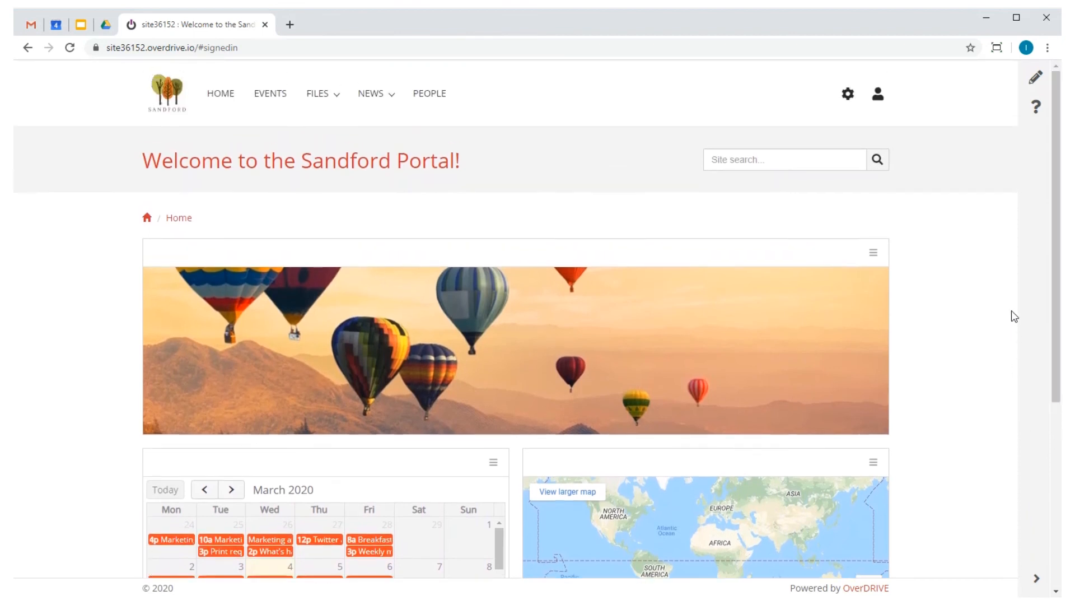